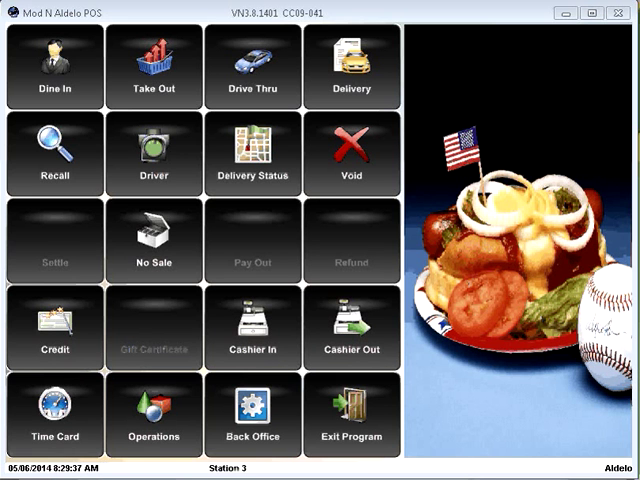
{"action": "mouse_move", "coordinate": [500, 284]}
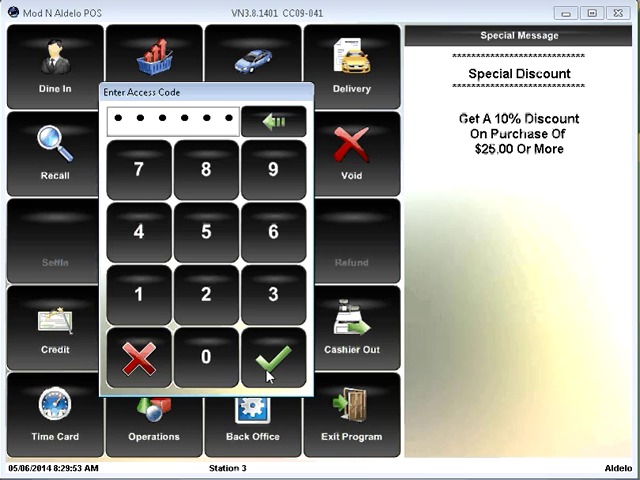
Sign in to Cash Tray 1 and count one $100, two $50s, three $20s for a $260.00 opening drawer
{"action": "left_click", "coordinate": [266, 356]}
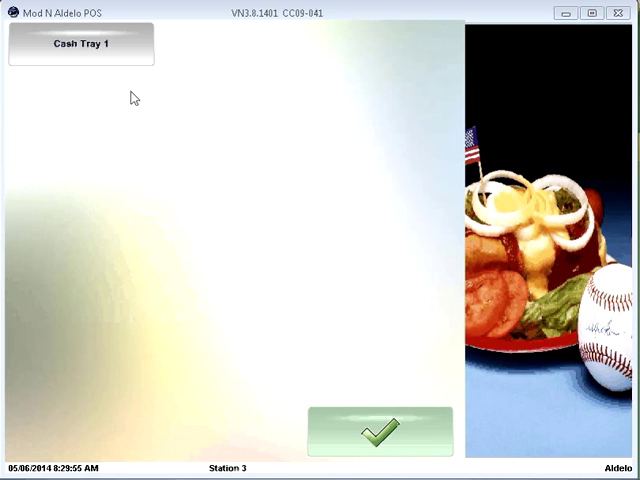
{"action": "left_click", "coordinate": [376, 428]}
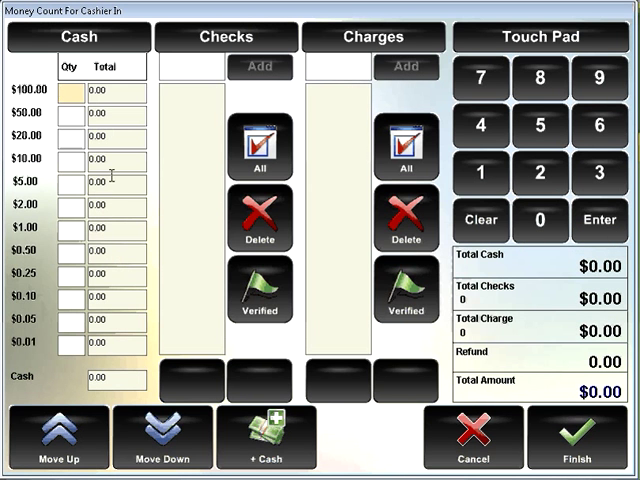
{"action": "mouse_move", "coordinate": [236, 376]}
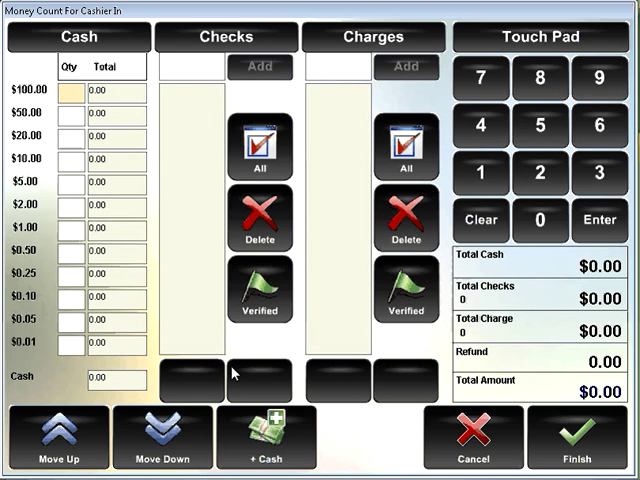
{"action": "type", "text": "1"}
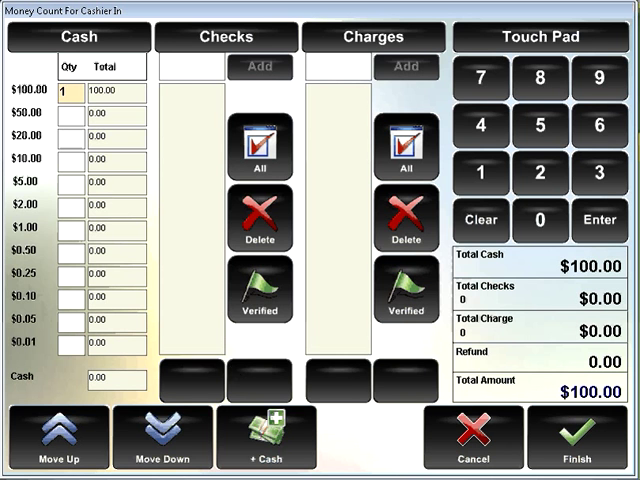
{"action": "type", "text": "2"}
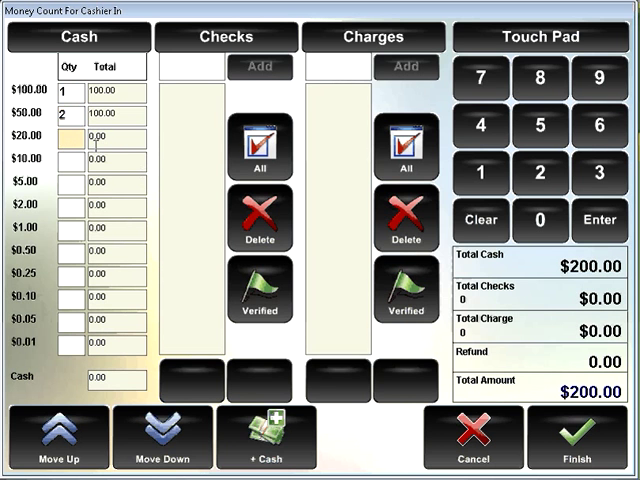
{"action": "type", "text": "3"}
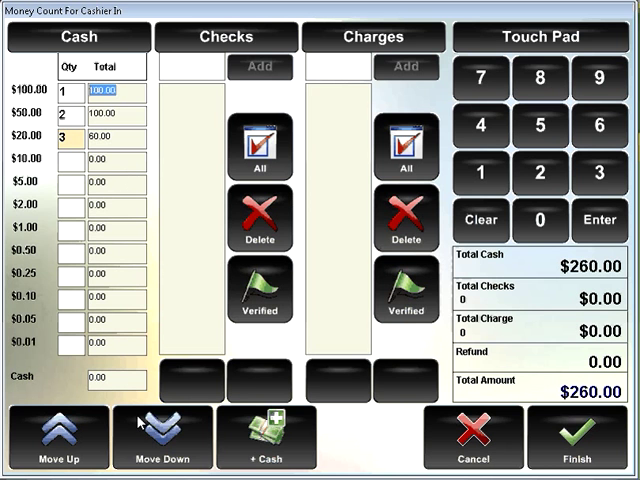
{"action": "mouse_move", "coordinate": [616, 400]}
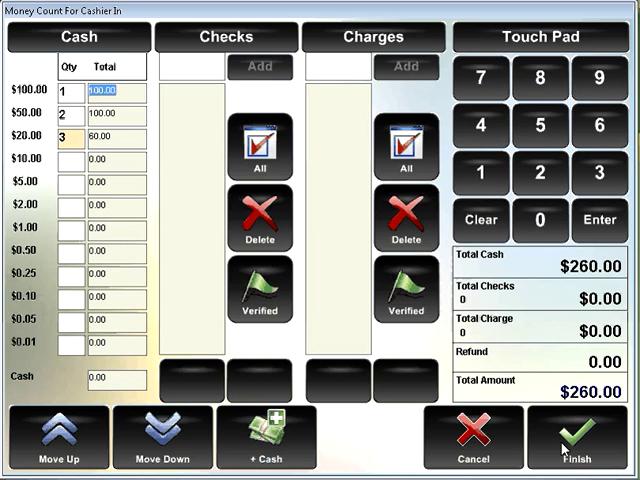
{"action": "left_click", "coordinate": [564, 440]}
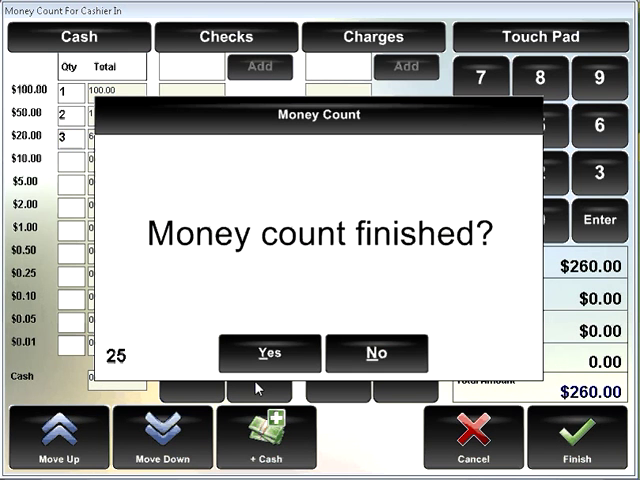
Confirm sign-in, then sign out with an empty count, noting 'te' on the $260.00 short discrepancy
{"action": "left_click", "coordinate": [268, 352]}
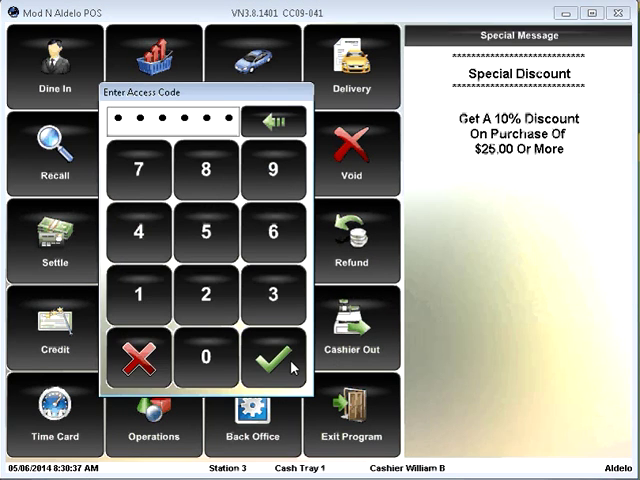
{"action": "left_click", "coordinate": [268, 356]}
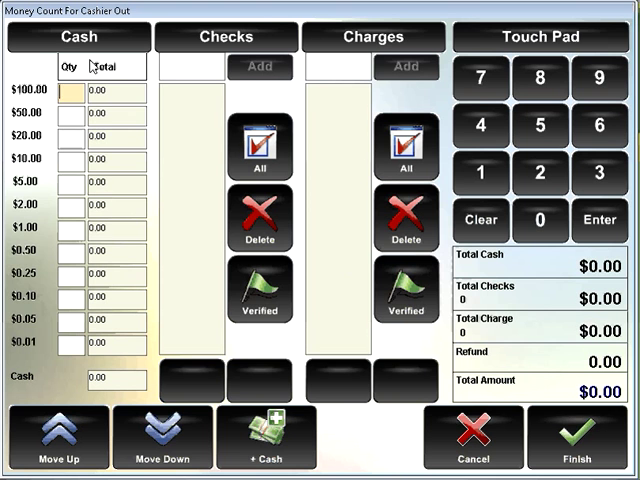
{"action": "mouse_move", "coordinate": [126, 396]}
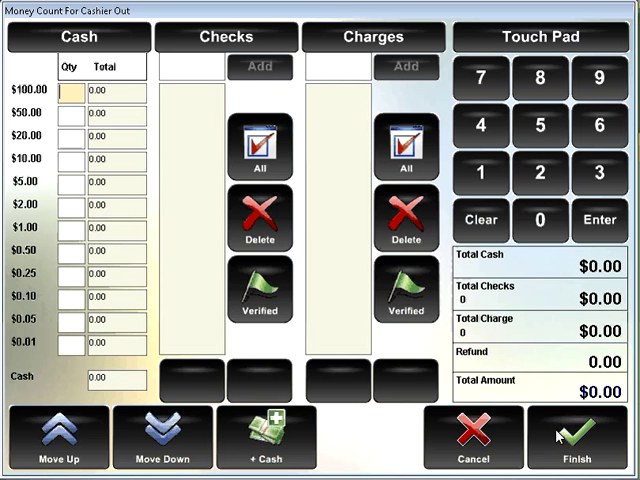
{"action": "left_click", "coordinate": [568, 434]}
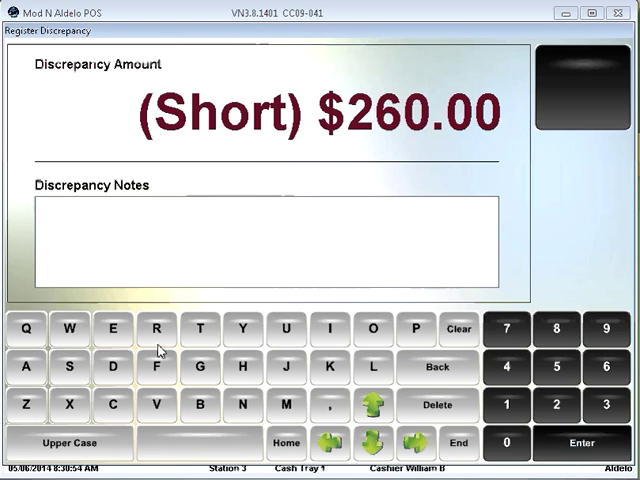
{"action": "type", "text": "te"}
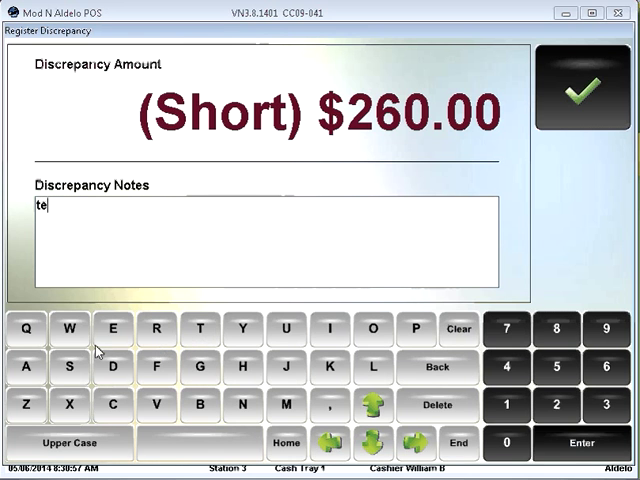
{"action": "left_click", "coordinate": [584, 88]}
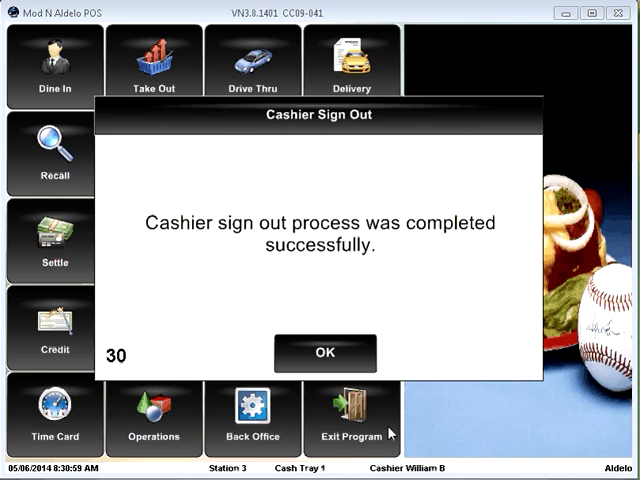
Dismiss the sign-out message and sign the cashier back in, skipping the opening count
{"action": "left_click", "coordinate": [324, 352]}
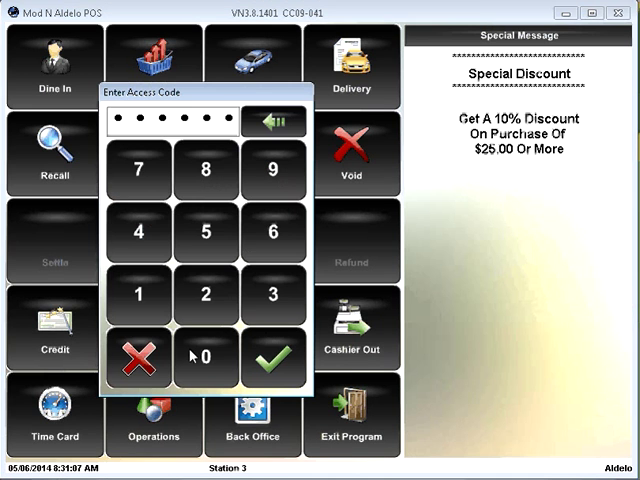
{"action": "left_click", "coordinate": [266, 356]}
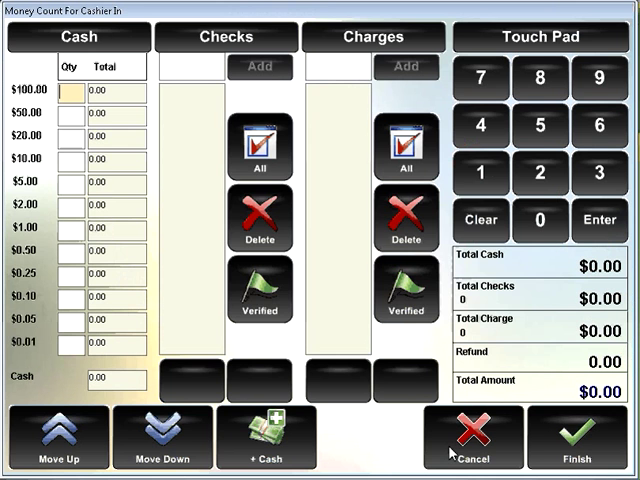
{"action": "left_click", "coordinate": [474, 436]}
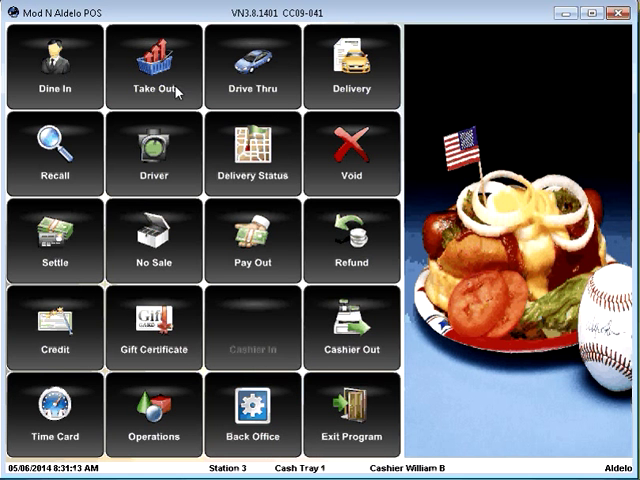
{"action": "mouse_move", "coordinate": [282, 72]}
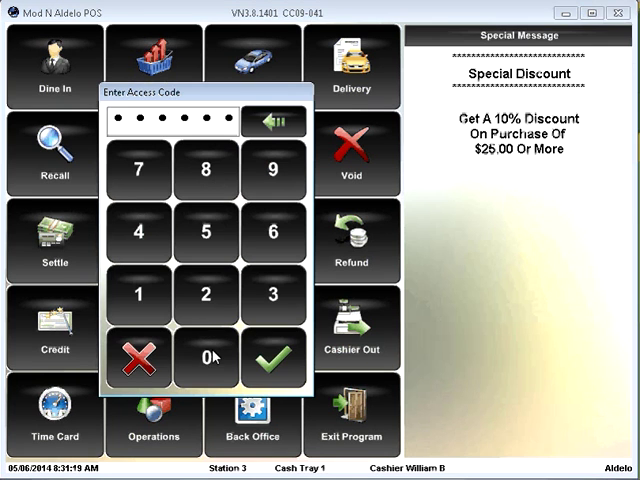
Confirm the dine-in code, browse Banquet and Patio areas, and seat the order at a Patio table
{"action": "left_click", "coordinate": [270, 362]}
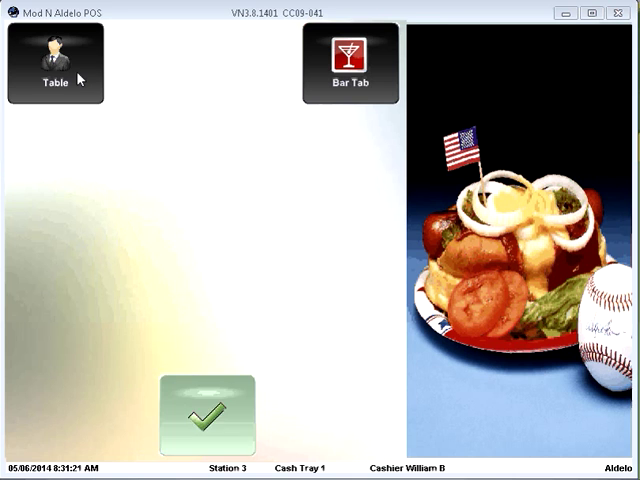
{"action": "left_click", "coordinate": [56, 64]}
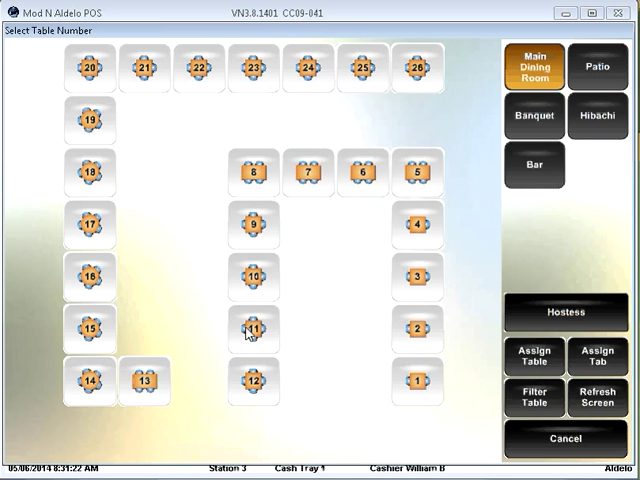
{"action": "mouse_move", "coordinate": [308, 112]}
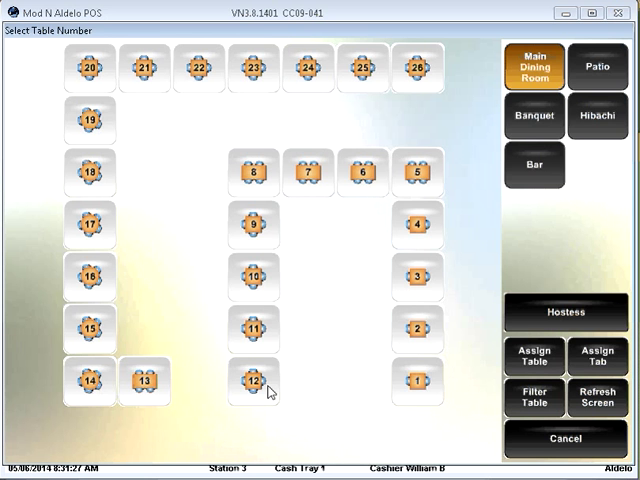
{"action": "left_click", "coordinate": [534, 116]}
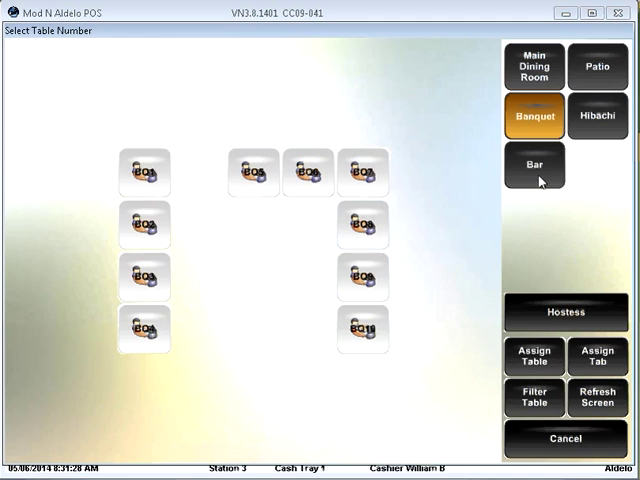
{"action": "left_click", "coordinate": [596, 66]}
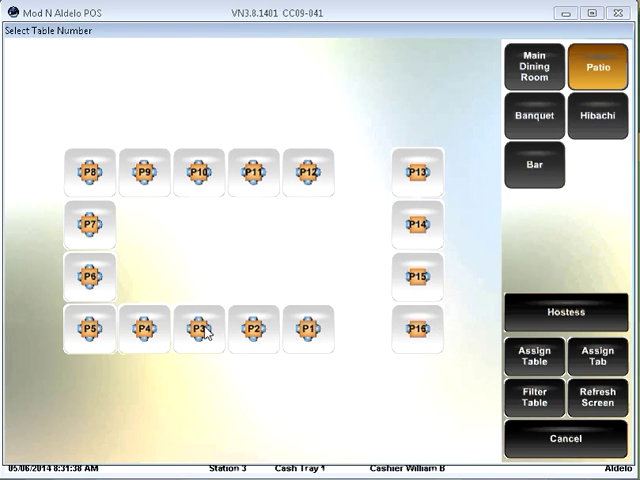
{"action": "left_click", "coordinate": [196, 330]}
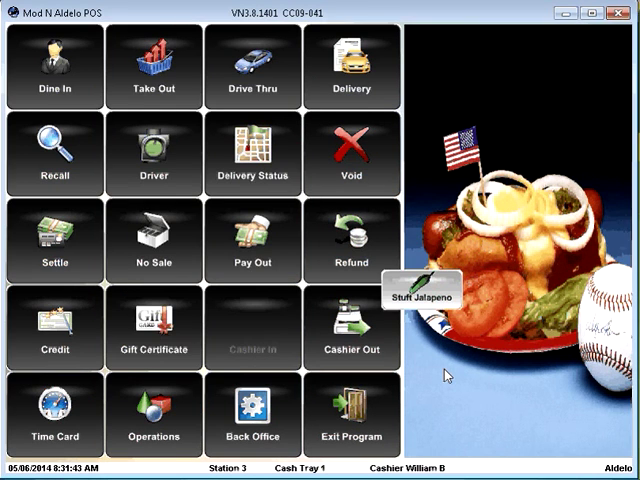
Open order entry for the chosen Patio table
{"action": "left_click", "coordinate": [54, 68]}
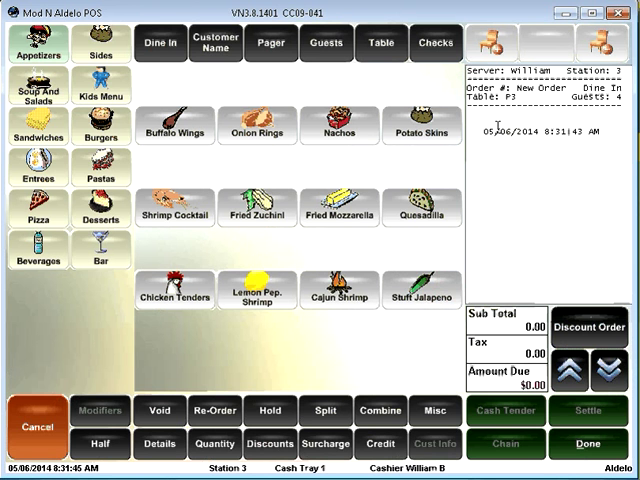
{"action": "mouse_move", "coordinate": [48, 312]}
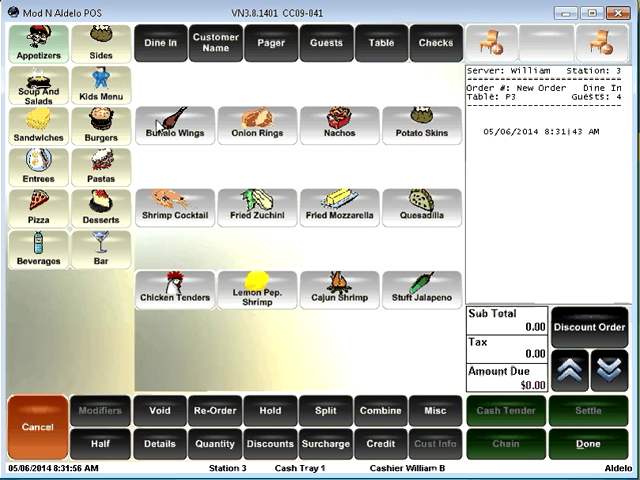
{"action": "mouse_move", "coordinate": [480, 372]}
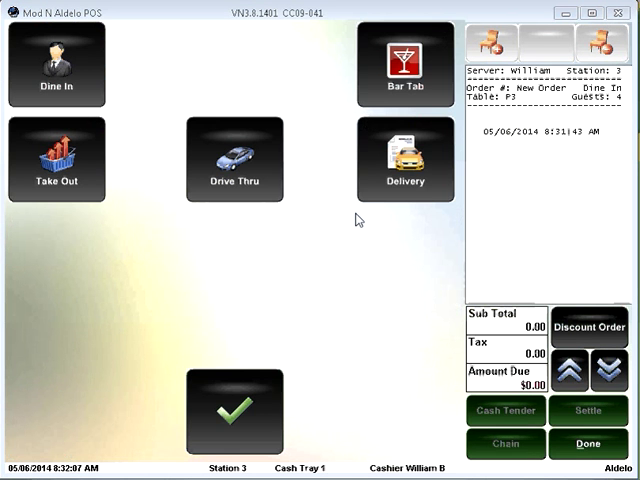
{"action": "mouse_move", "coordinate": [80, 182]}
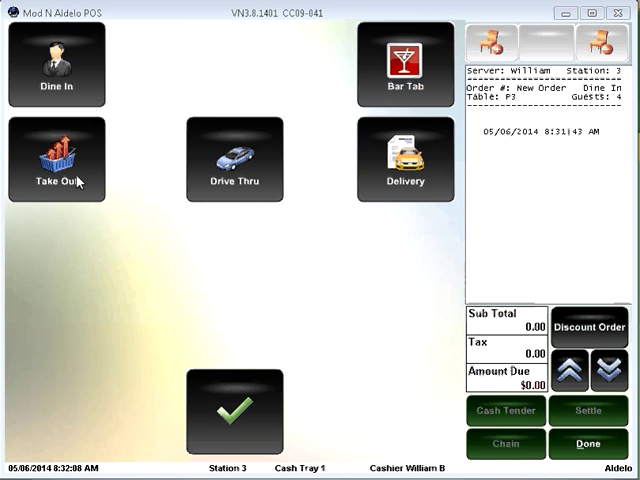
Try take-out, then return to a dine-in order for four guests
{"action": "left_click", "coordinate": [56, 160]}
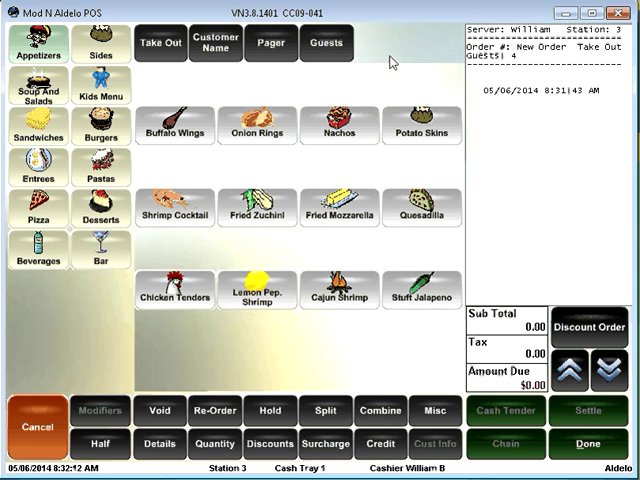
{"action": "mouse_move", "coordinate": [188, 346]}
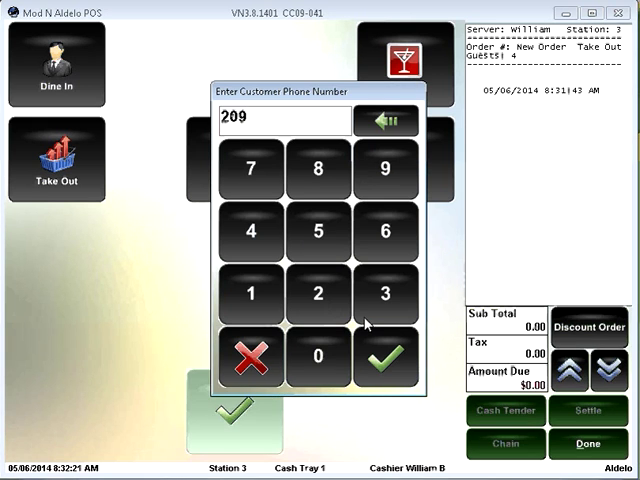
{"action": "left_click", "coordinate": [388, 358]}
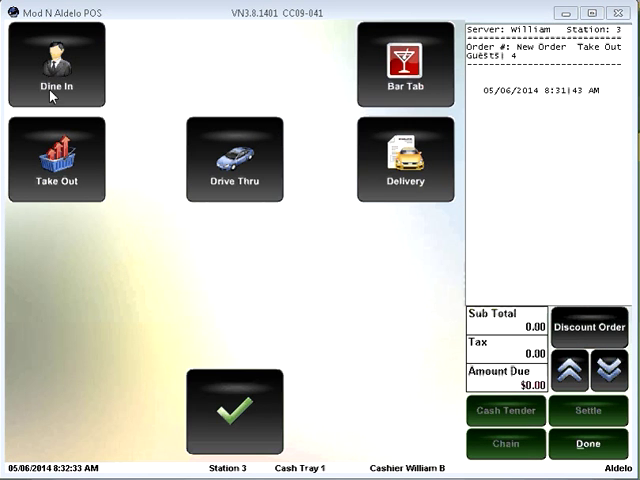
{"action": "left_click", "coordinate": [56, 64]}
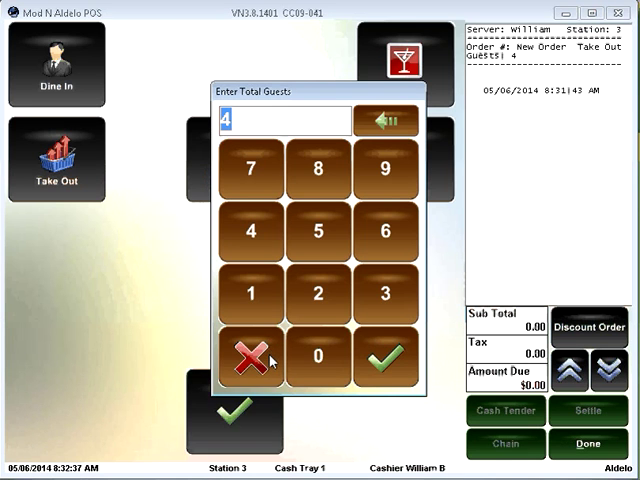
{"action": "left_click", "coordinate": [390, 360]}
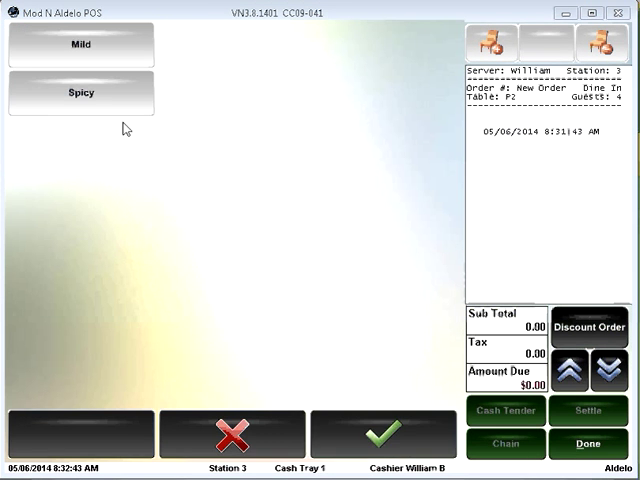
Choose Spicy so Buffalo Wings Spicy is added, bringing the due to $6.40
{"action": "left_click", "coordinate": [80, 92]}
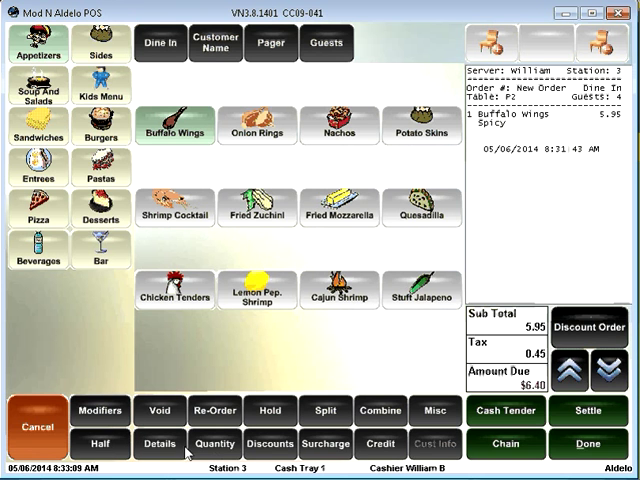
{"action": "mouse_move", "coordinate": [250, 452]}
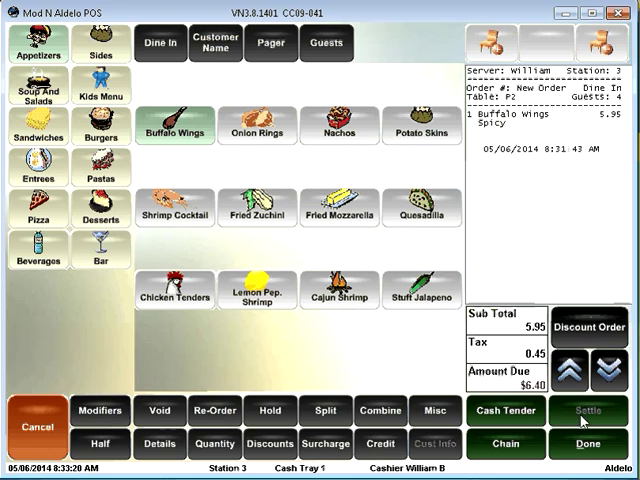
Settle the ticket with an exact $6.40 cash tender
{"action": "left_click", "coordinate": [588, 412]}
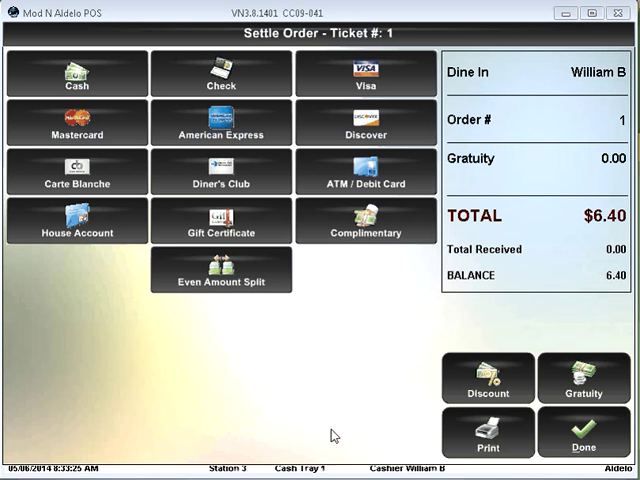
{"action": "mouse_move", "coordinate": [128, 90]}
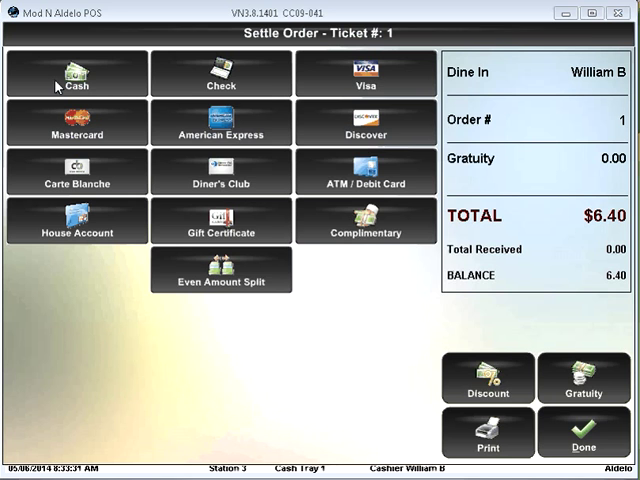
{"action": "left_click", "coordinate": [76, 72]}
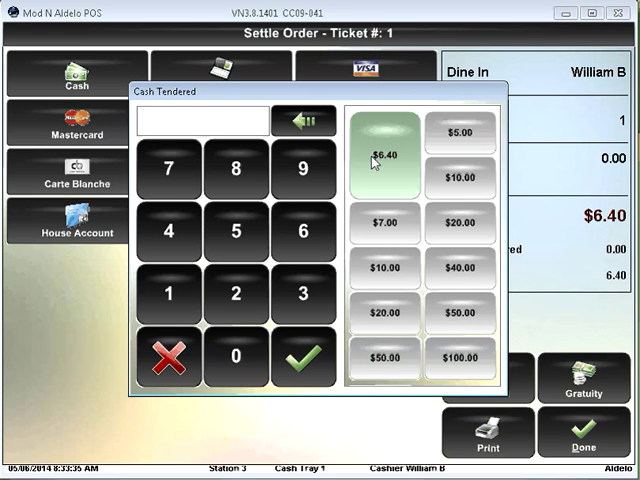
{"action": "left_click", "coordinate": [288, 366]}
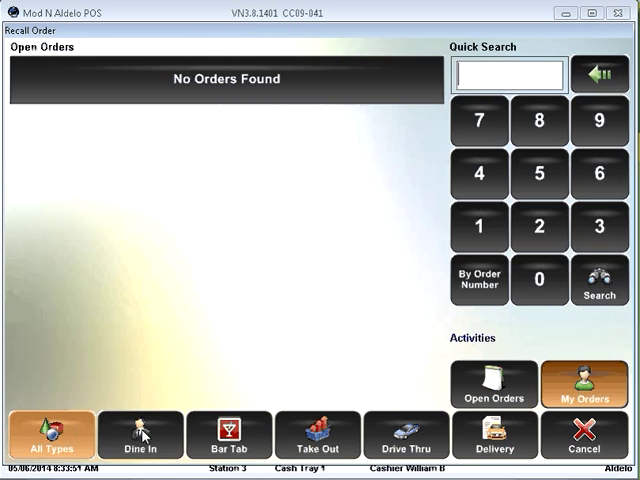
Filter recall by Bar Tab, Take Out, then all Drive Thru orders, stepping dates back to 04/24/2014
{"action": "left_click", "coordinate": [228, 434]}
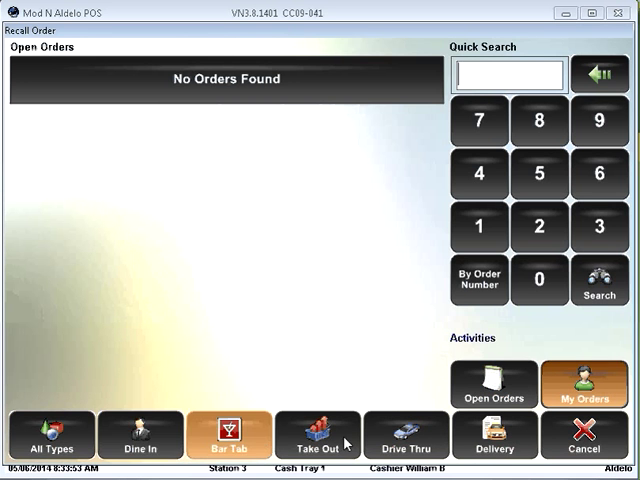
{"action": "left_click", "coordinate": [316, 434]}
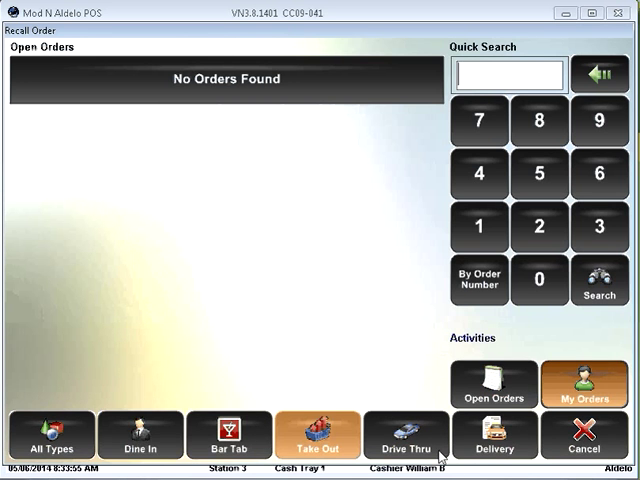
{"action": "left_click", "coordinate": [492, 384]}
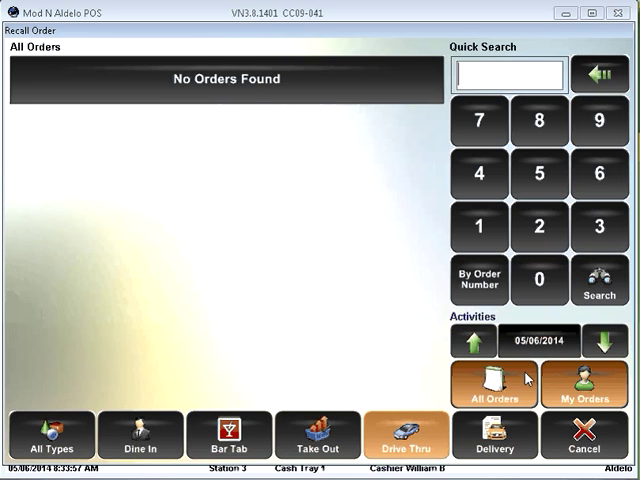
{"action": "left_click", "coordinate": [608, 340]}
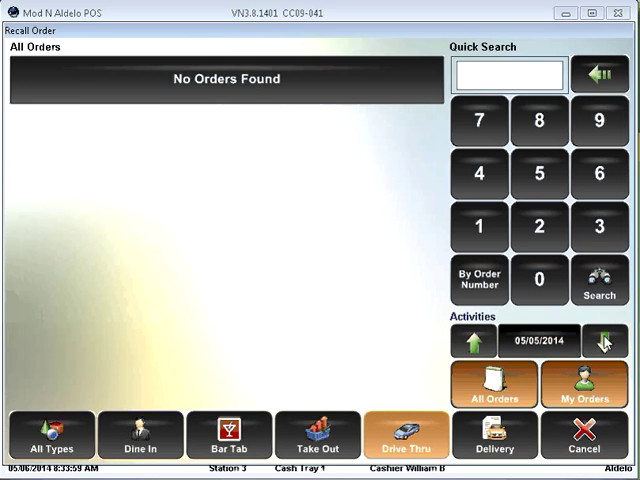
{"action": "left_click", "coordinate": [600, 340]}
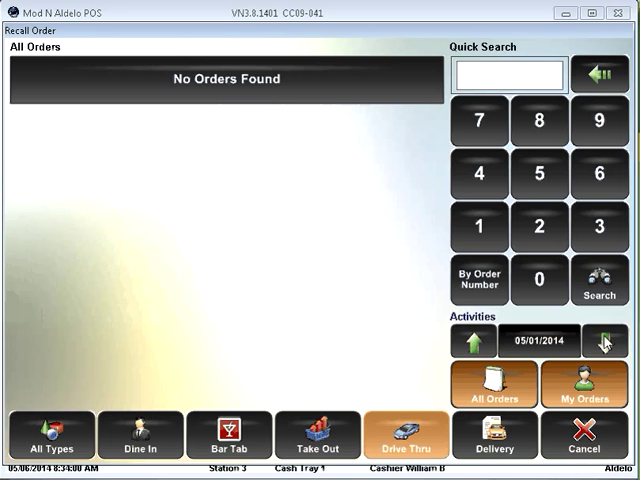
{"action": "left_click", "coordinate": [604, 340]}
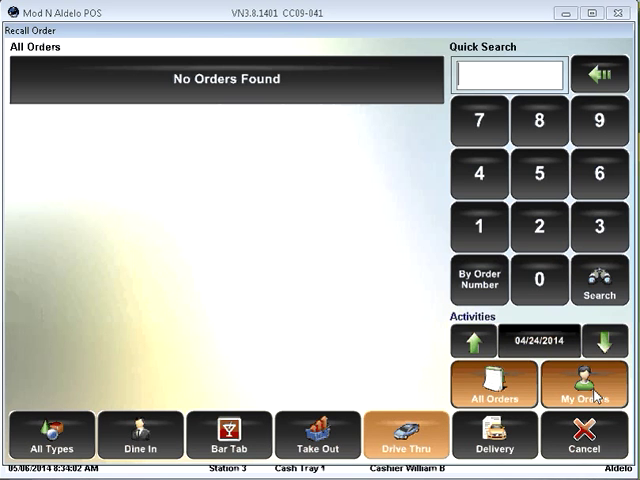
Cancel order recall to return to the main menu
{"action": "left_click", "coordinate": [580, 436]}
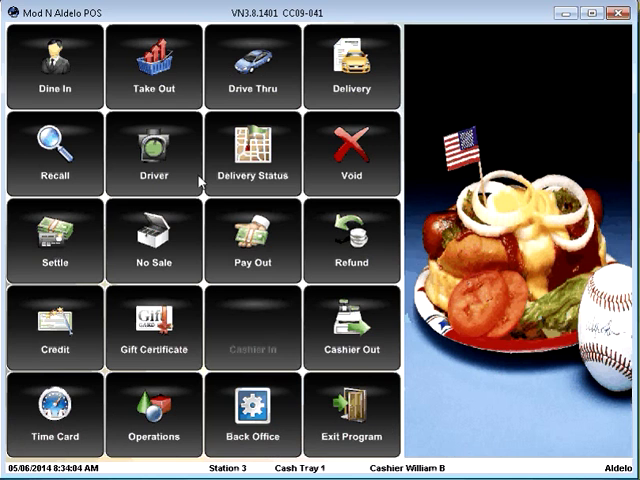
{"action": "mouse_move", "coordinate": [180, 144]}
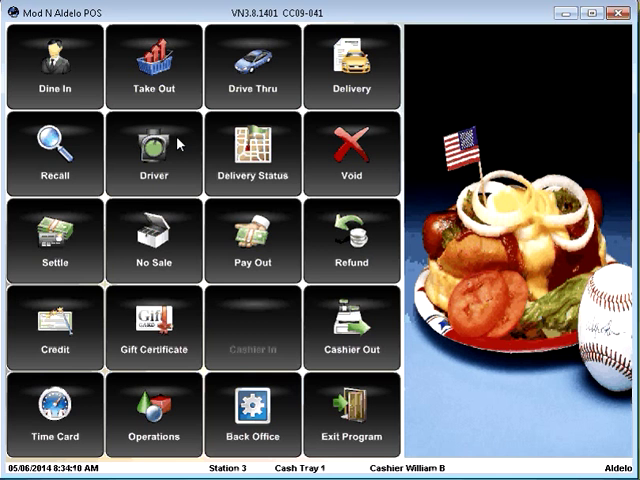
{"action": "mouse_move", "coordinate": [292, 176]}
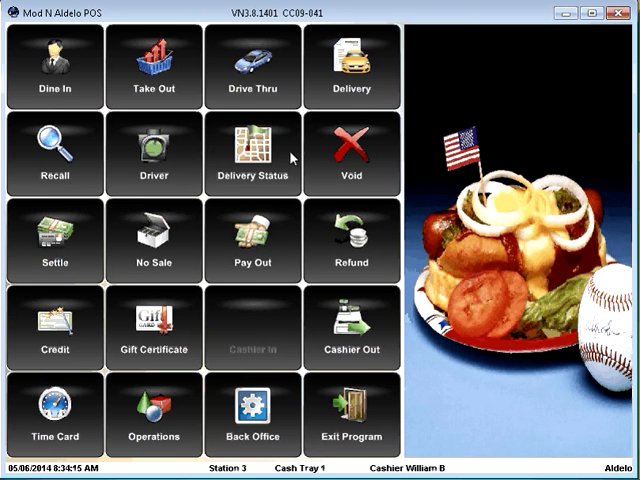
{"action": "mouse_move", "coordinate": [392, 132]}
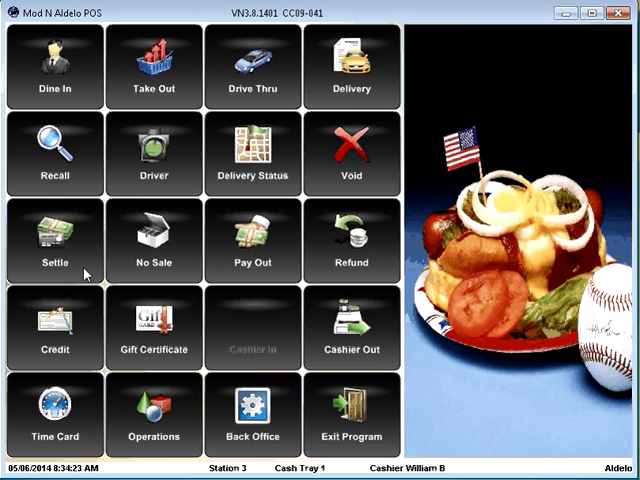
{"action": "mouse_move", "coordinate": [120, 212]}
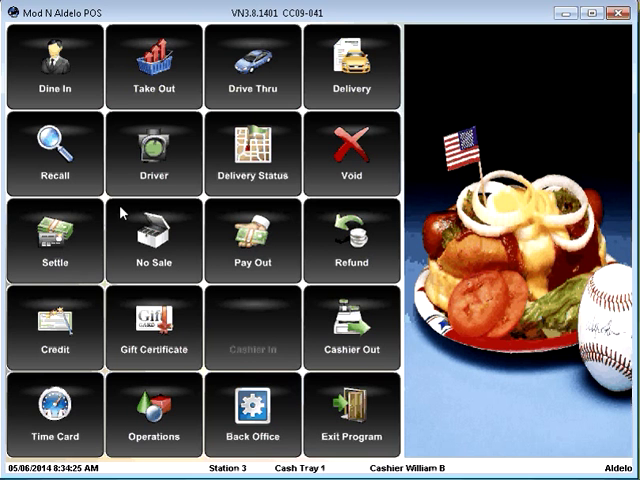
{"action": "mouse_move", "coordinate": [96, 228]}
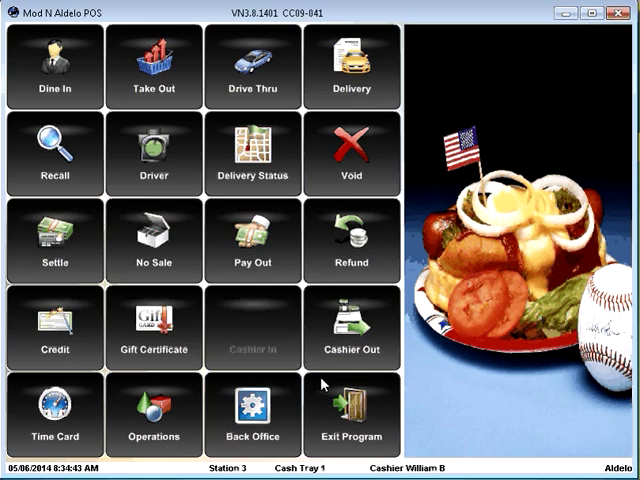
{"action": "left_click", "coordinate": [52, 412]}
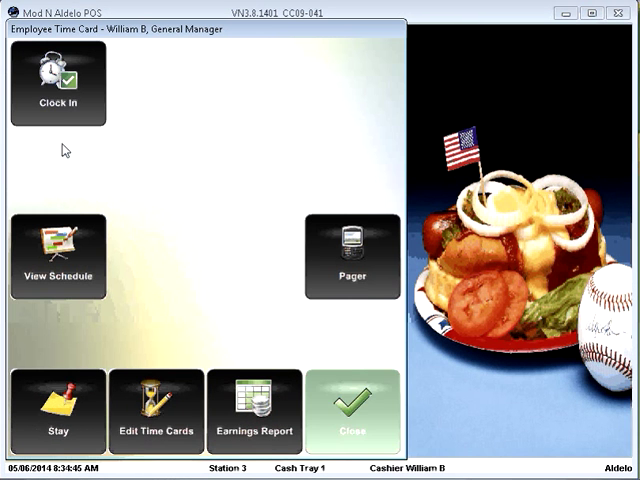
{"action": "left_click", "coordinate": [56, 82]}
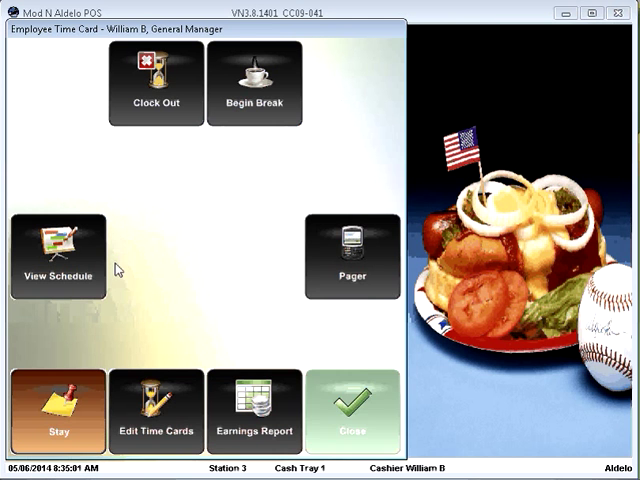
{"action": "mouse_move", "coordinate": [378, 252]}
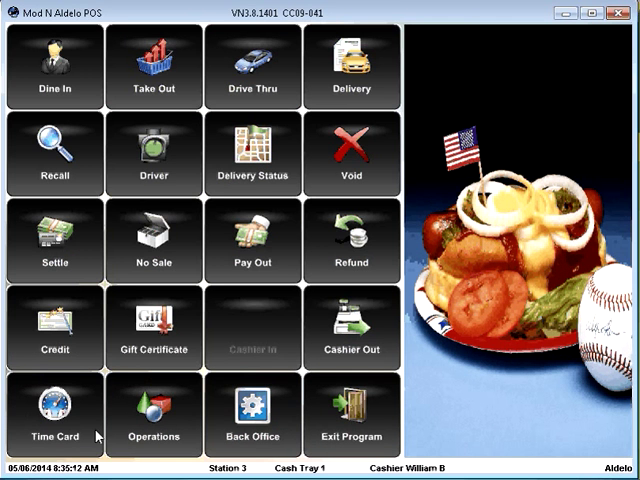
Review Receive Payments, Revenue Center, Frequent Diners, In House Charge, Inventory Activities and Other Tools in the Operations Center
{"action": "left_click", "coordinate": [54, 416]}
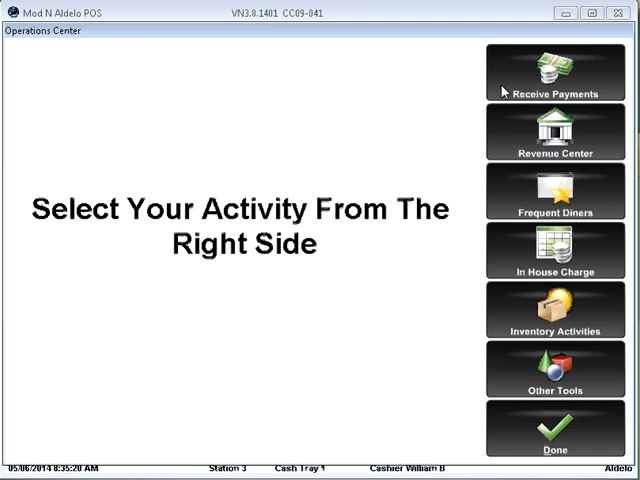
{"action": "left_click", "coordinate": [556, 72]}
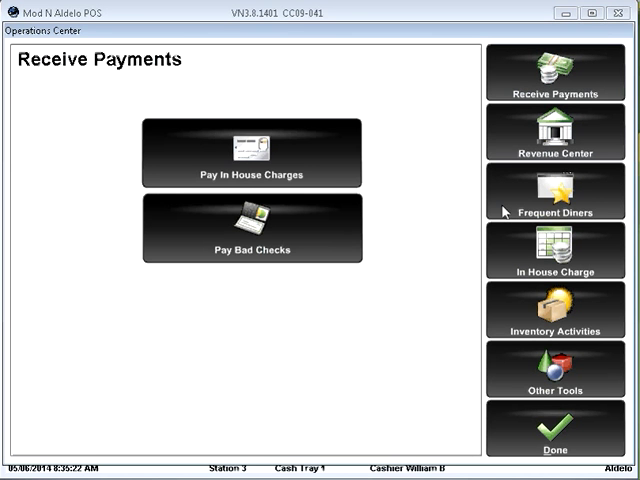
{"action": "left_click", "coordinate": [556, 140]}
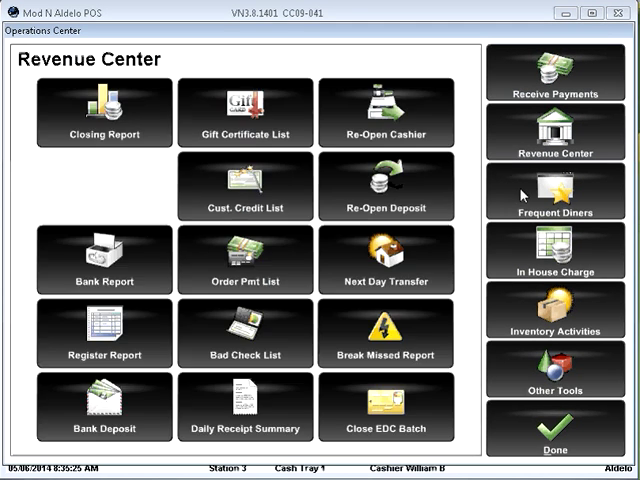
{"action": "left_click", "coordinate": [556, 190]}
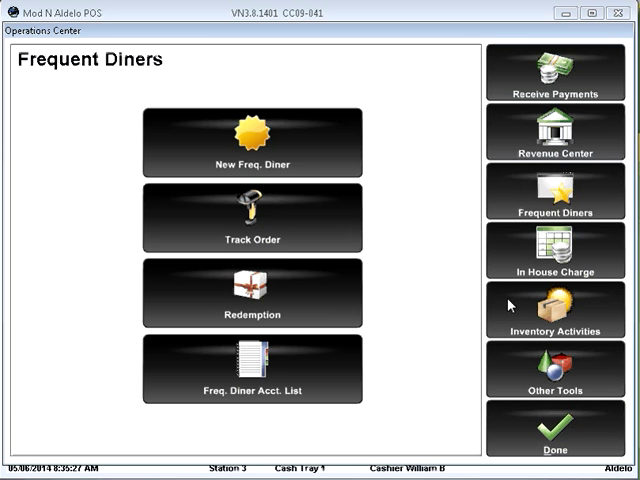
{"action": "left_click", "coordinate": [556, 250]}
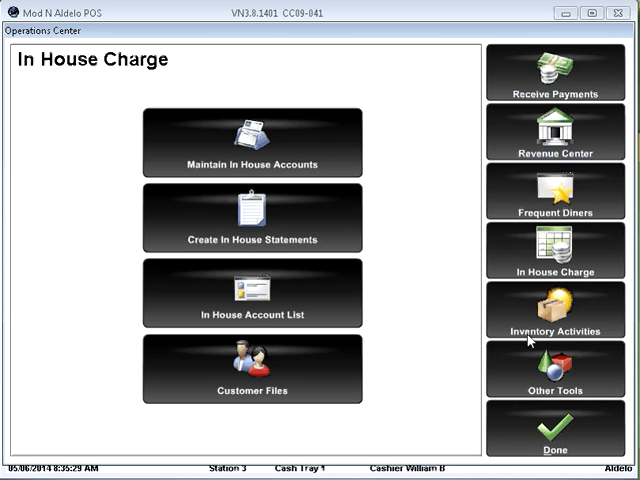
{"action": "left_click", "coordinate": [548, 308]}
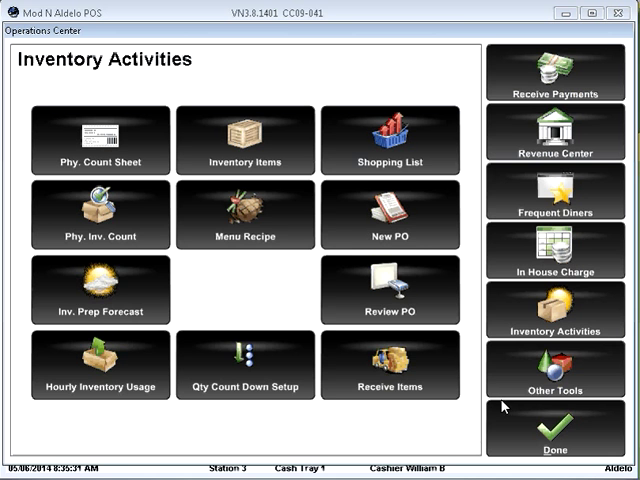
{"action": "left_click", "coordinate": [548, 370]}
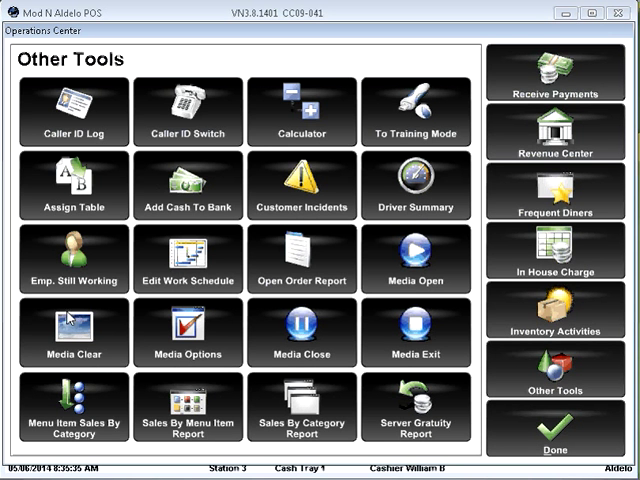
{"action": "mouse_move", "coordinate": [448, 244]}
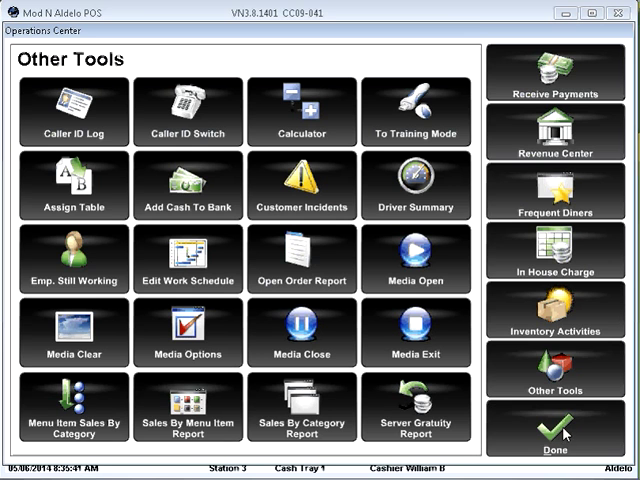
Leave the Operations Center and enter the Back Office with the access code
{"action": "left_click", "coordinate": [556, 438]}
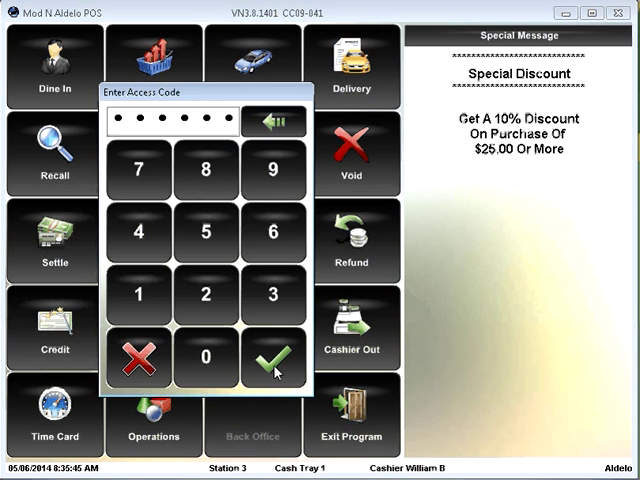
{"action": "left_click", "coordinate": [272, 358]}
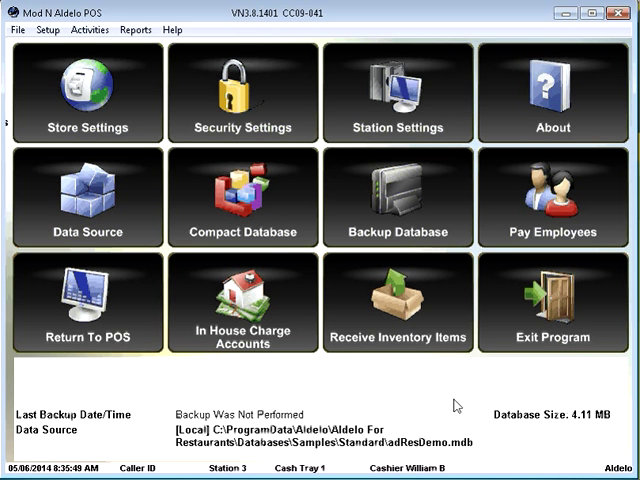
{"action": "mouse_move", "coordinate": [168, 76]}
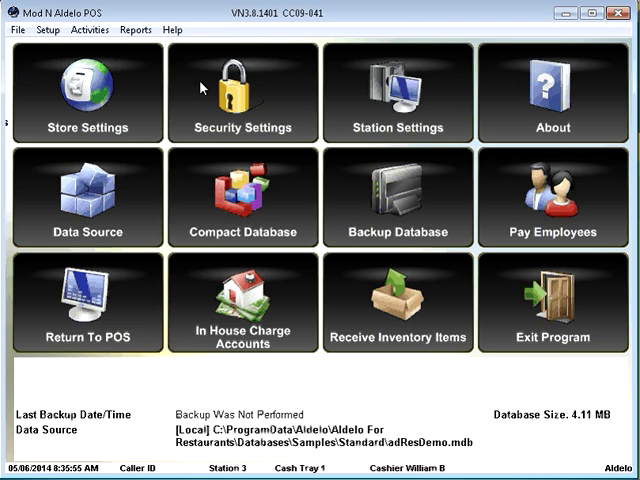
{"action": "mouse_move", "coordinate": [468, 100]}
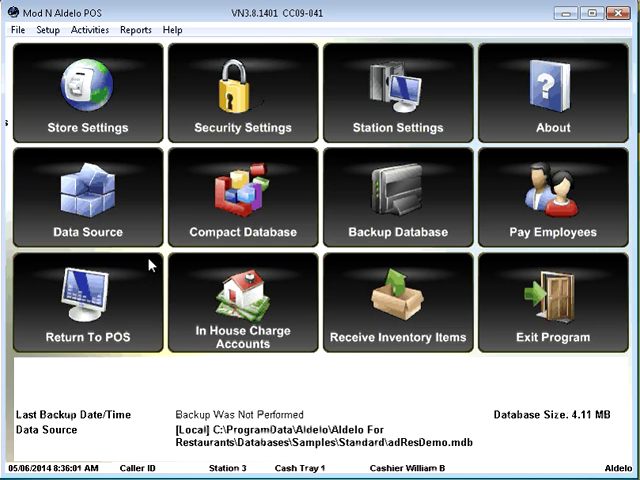
{"action": "mouse_move", "coordinate": [28, 184]}
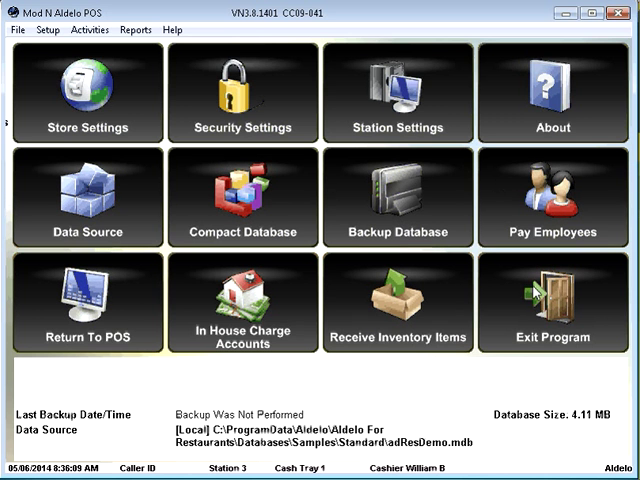
{"action": "mouse_move", "coordinate": [248, 258]}
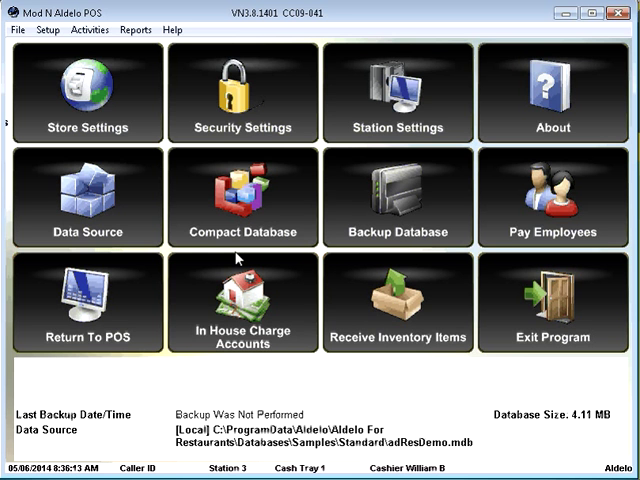
{"action": "mouse_move", "coordinate": [180, 352]}
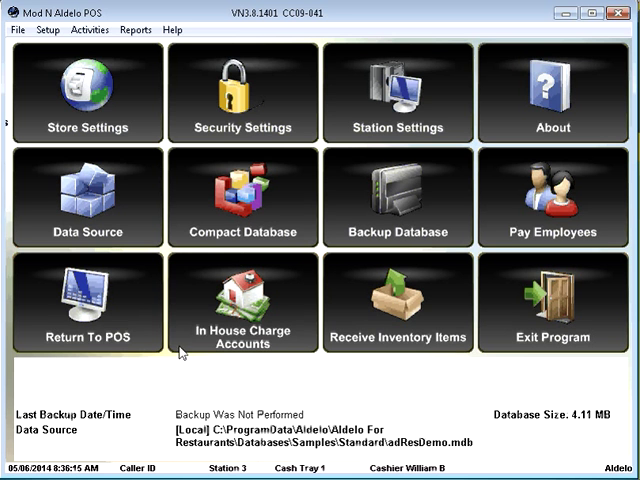
{"action": "mouse_move", "coordinate": [330, 252]}
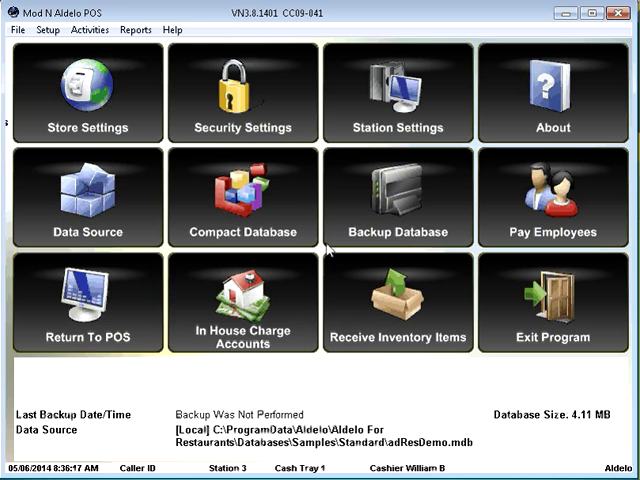
{"action": "mouse_move", "coordinate": [340, 348]}
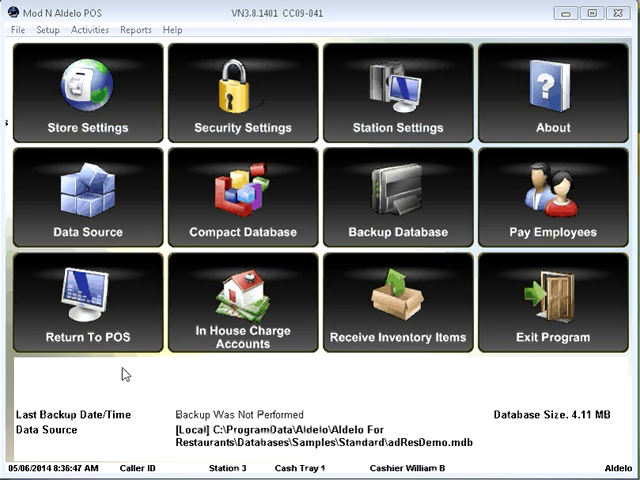
Switch the data source to a new blank database named 'testing'
{"action": "left_click", "coordinate": [86, 196]}
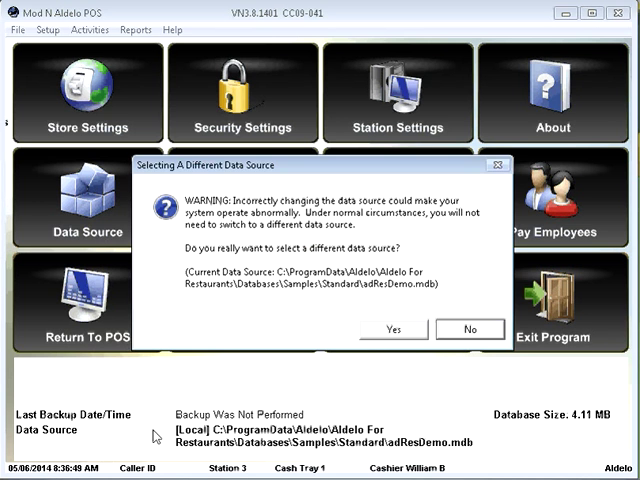
{"action": "left_click", "coordinate": [394, 328]}
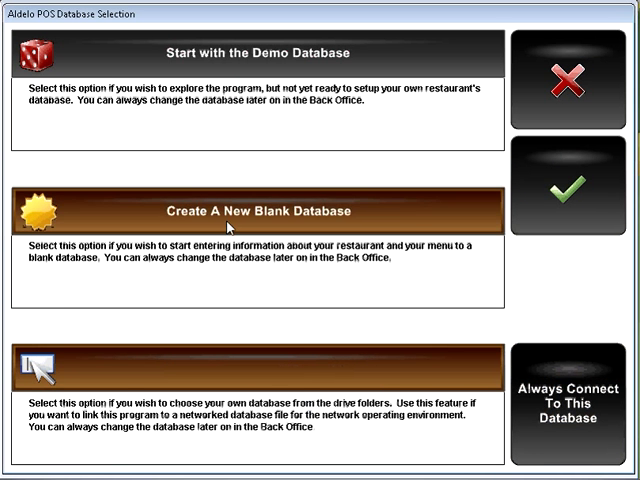
{"action": "left_click", "coordinate": [256, 210]}
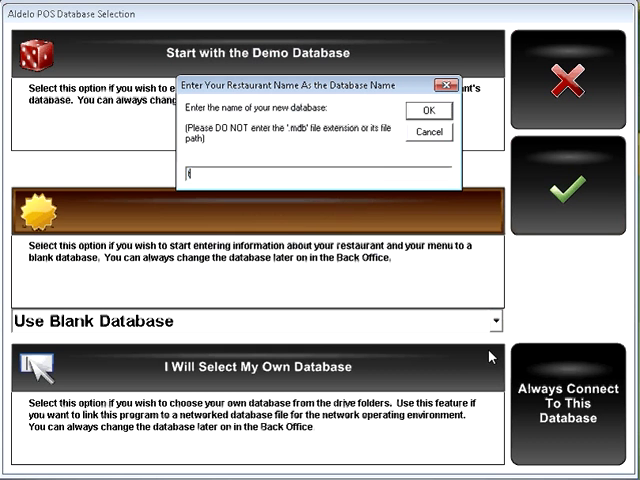
{"action": "type", "text": "testing"}
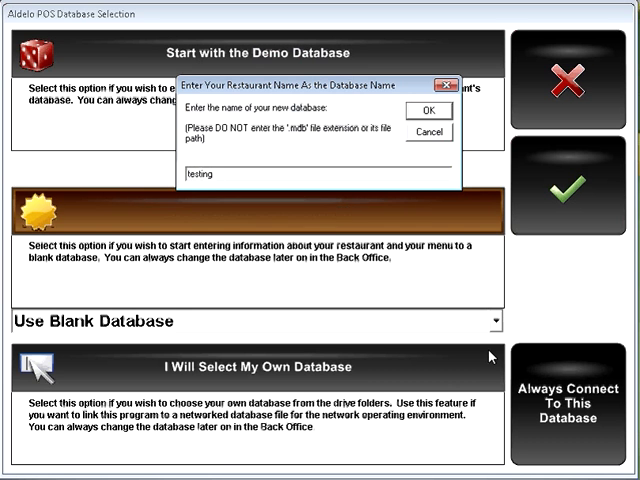
{"action": "left_click", "coordinate": [428, 112]}
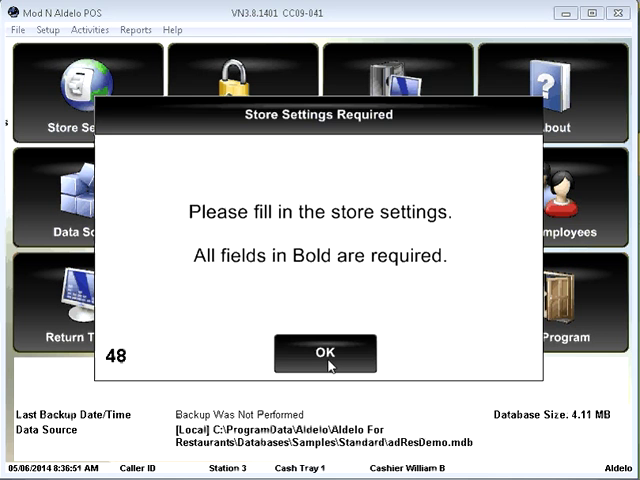
Fill the required store settings: postal code 95356, city Modesto, state California
{"action": "left_click", "coordinate": [324, 354]}
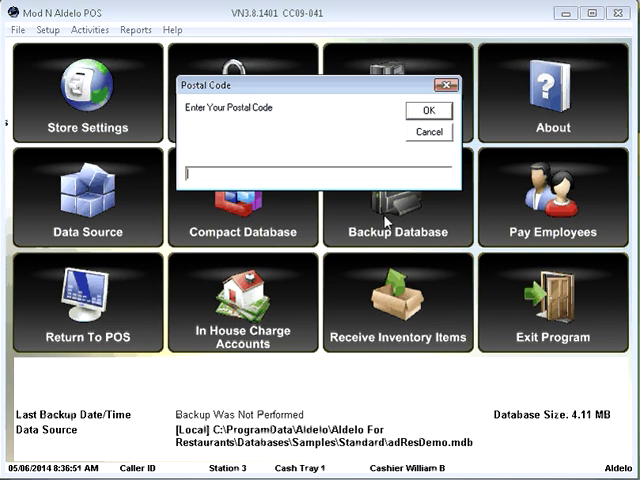
{"action": "type", "text": "95356"}
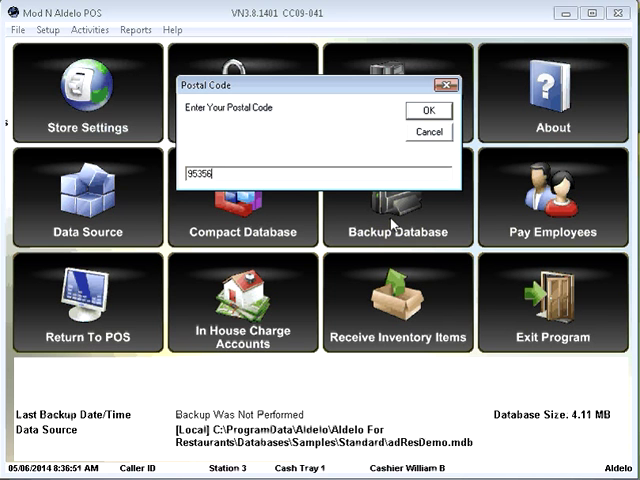
{"action": "left_click", "coordinate": [428, 110]}
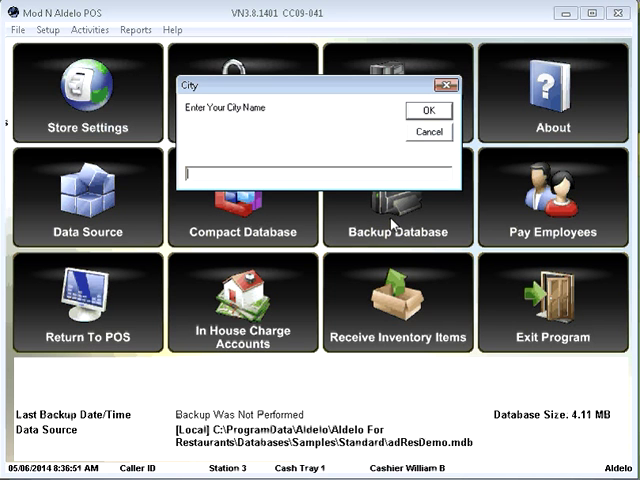
{"action": "type", "text": "Modesto"}
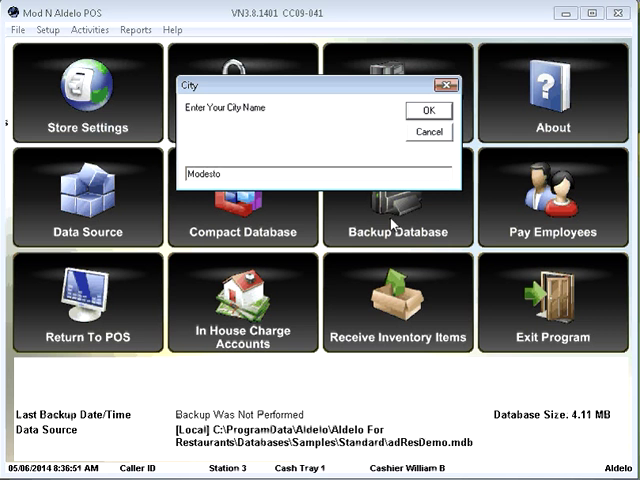
{"action": "left_click", "coordinate": [428, 110]}
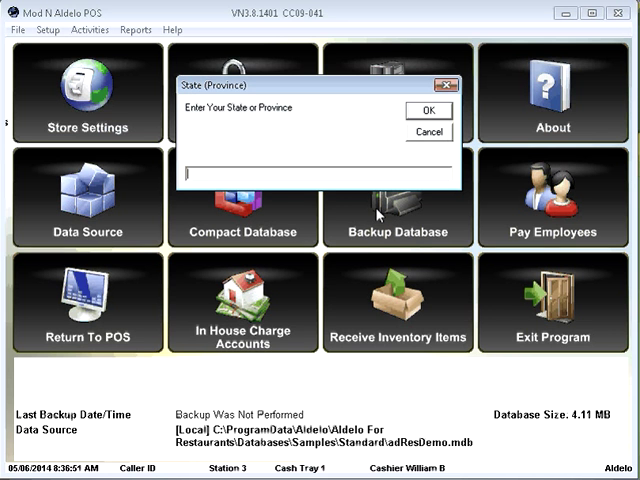
{"action": "type", "text": "California"}
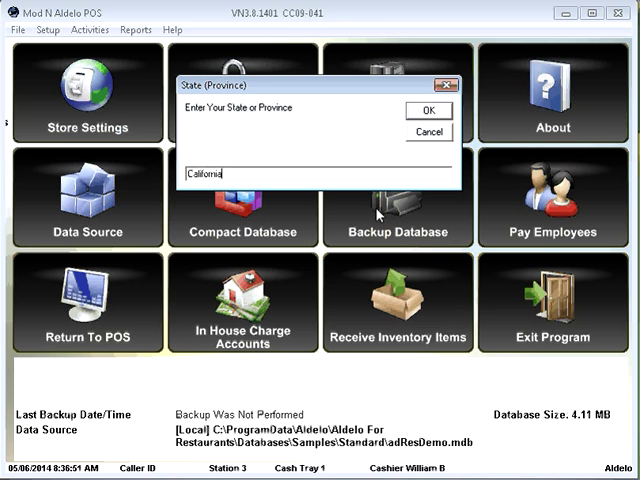
{"action": "left_click", "coordinate": [428, 110]}
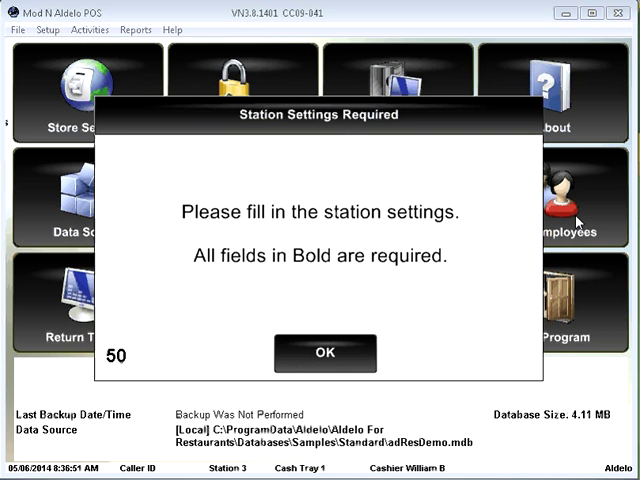
Acknowledge the station settings prompt and bring up the Station Settings General form
{"action": "left_click", "coordinate": [324, 352]}
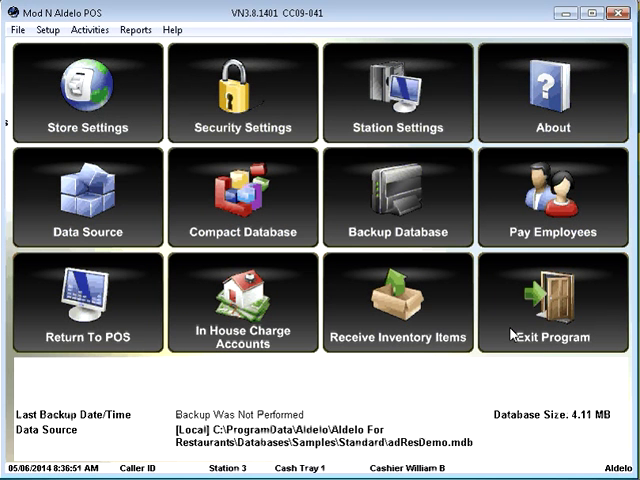
{"action": "left_click", "coordinate": [398, 96]}
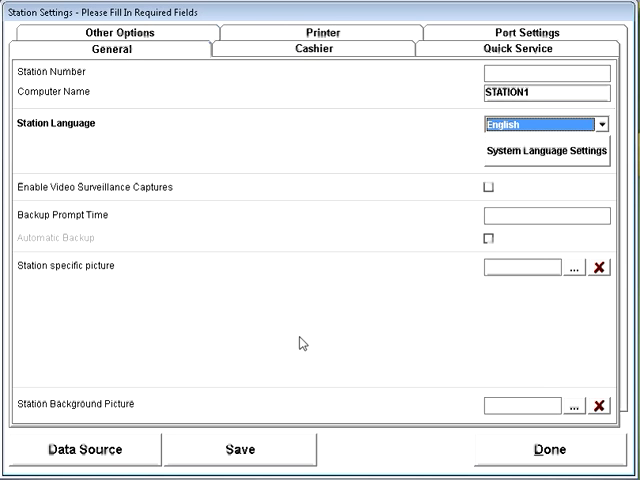
{"action": "mouse_move", "coordinate": [520, 448]}
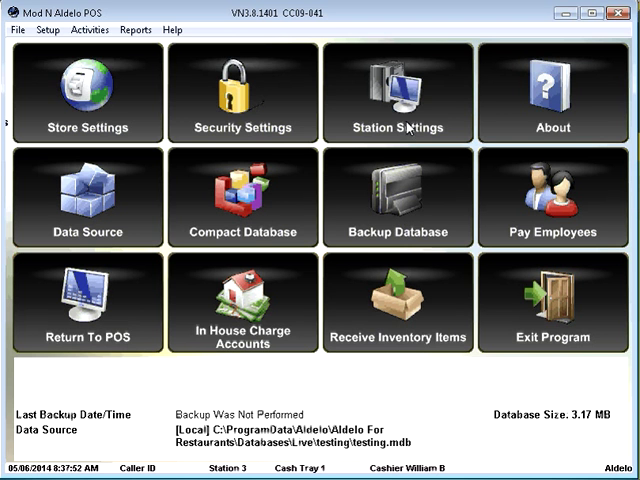
Create 'Food' and 'Bev' menu categories via Setup > Menu Setup > Menu Categories
{"action": "left_click", "coordinate": [48, 30]}
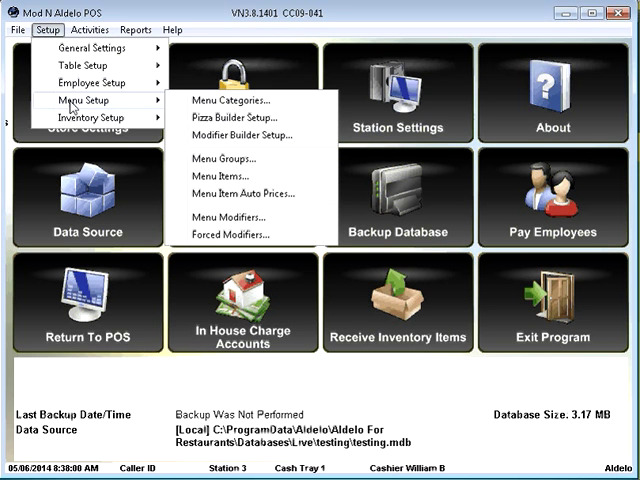
{"action": "mouse_move", "coordinate": [232, 100]}
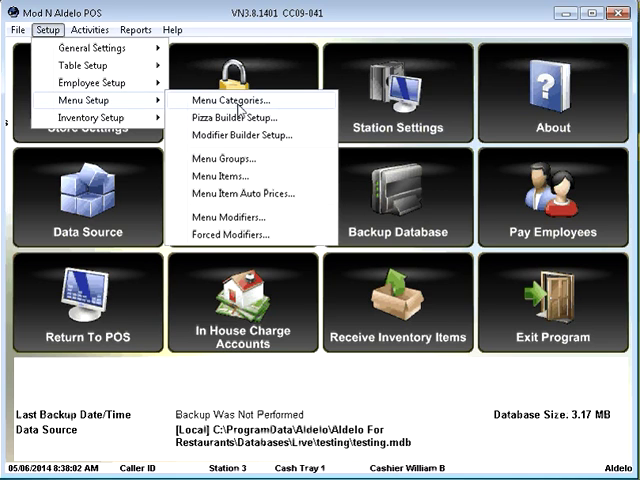
{"action": "left_click", "coordinate": [232, 100]}
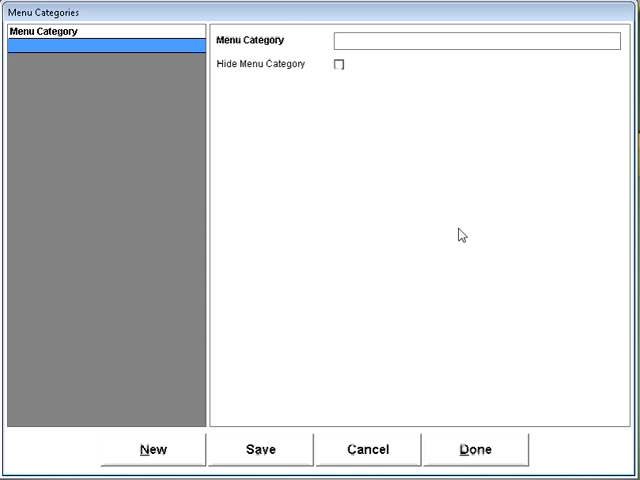
{"action": "type", "text": "Food"}
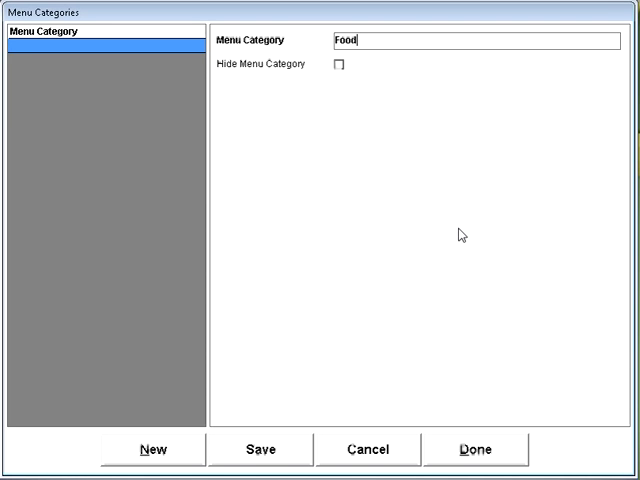
{"action": "left_click", "coordinate": [260, 448]}
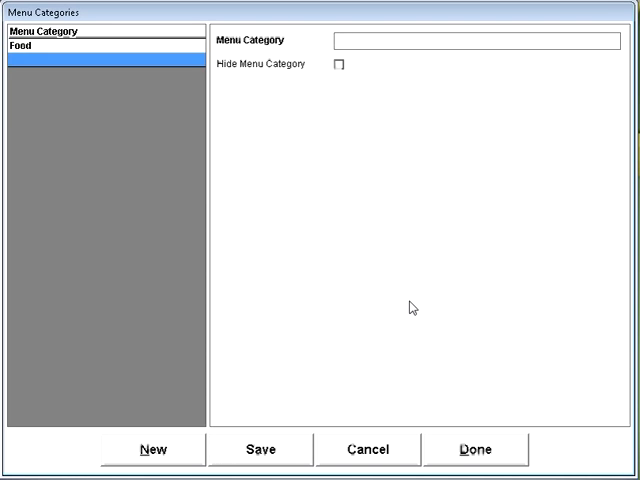
{"action": "type", "text": "Bev"}
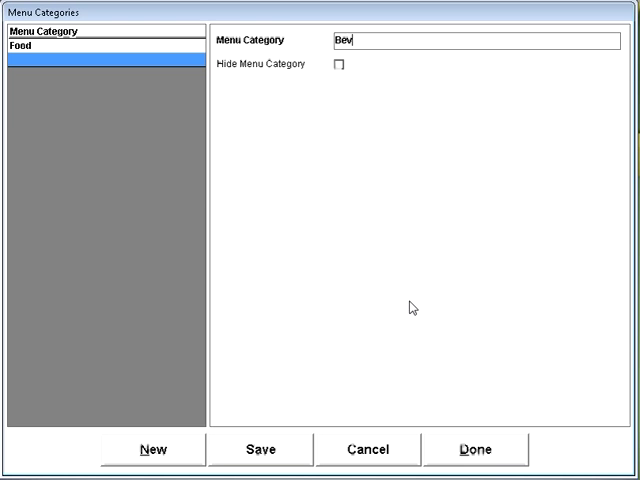
{"action": "left_click", "coordinate": [260, 448]}
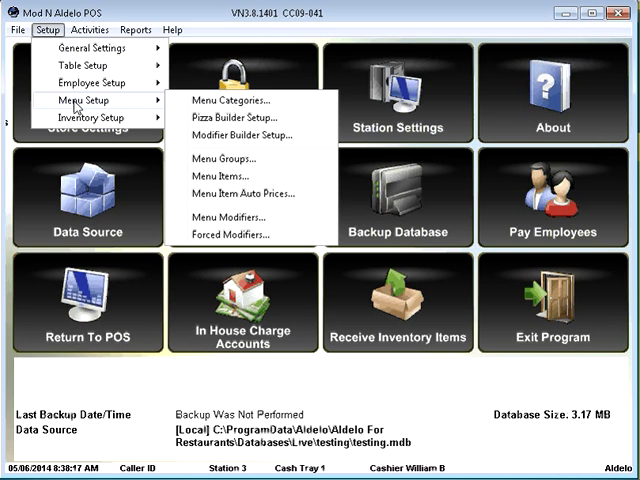
Create a menu group named 'App' in the Menu Groups editor
{"action": "left_click", "coordinate": [224, 158]}
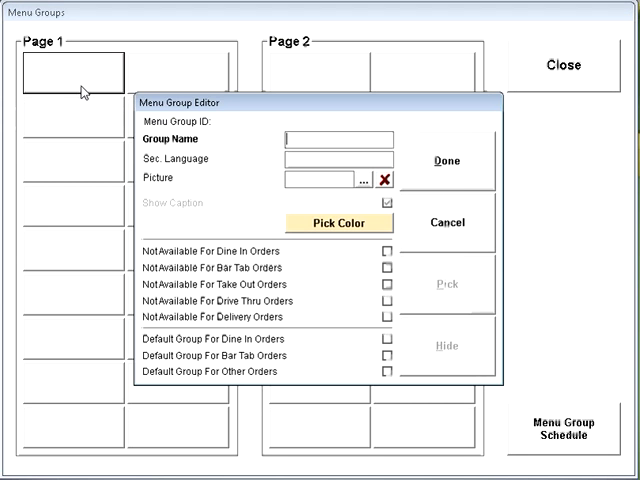
{"action": "mouse_move", "coordinate": [500, 336]}
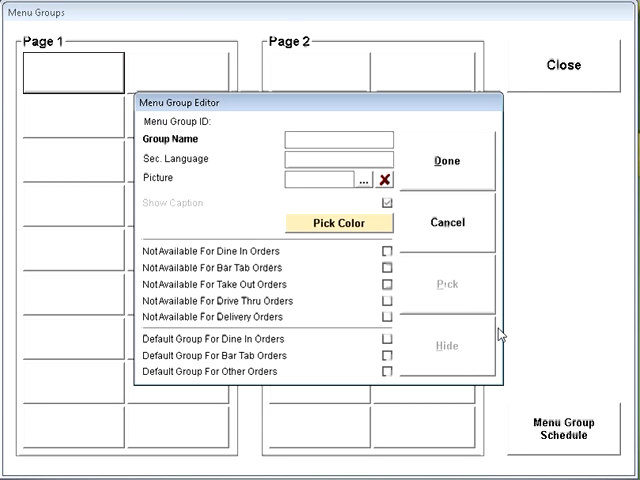
{"action": "type", "text": "App"}
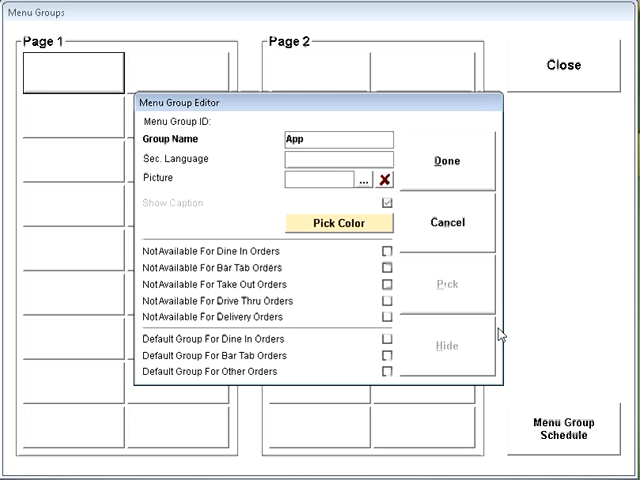
{"action": "left_click", "coordinate": [448, 160]}
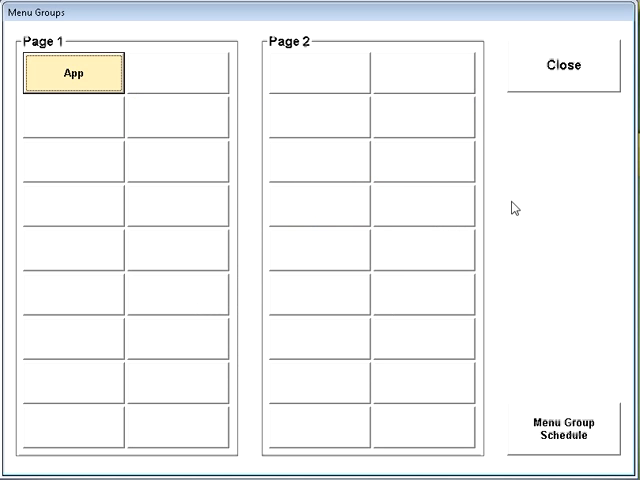
{"action": "mouse_move", "coordinate": [240, 92]}
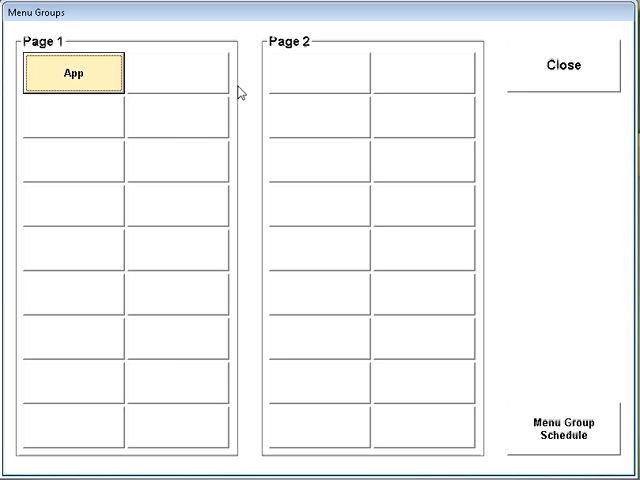
{"action": "mouse_move", "coordinate": [116, 112]}
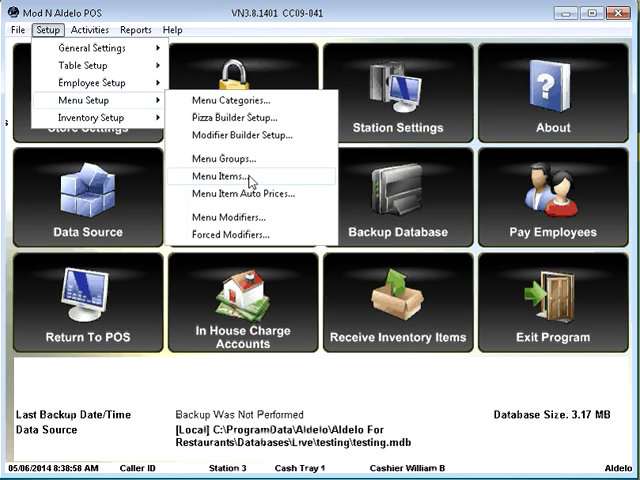
Start a new 'BBQ Beef' menu item in the App group, assigned to the Food category
{"action": "left_click", "coordinate": [224, 176]}
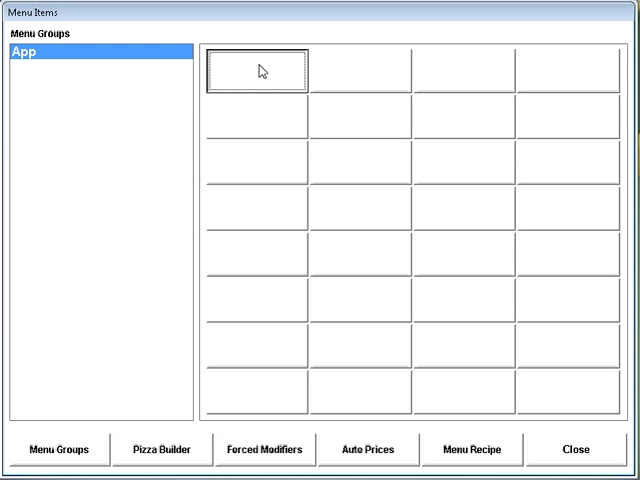
{"action": "double_click", "coordinate": [260, 70]}
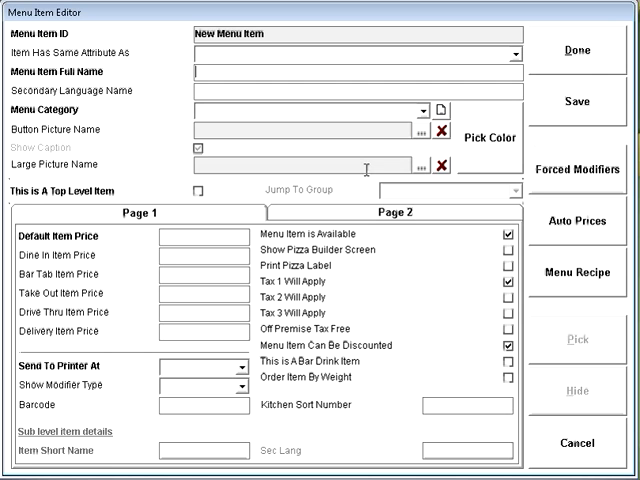
{"action": "type", "text": "BBQ Beef"}
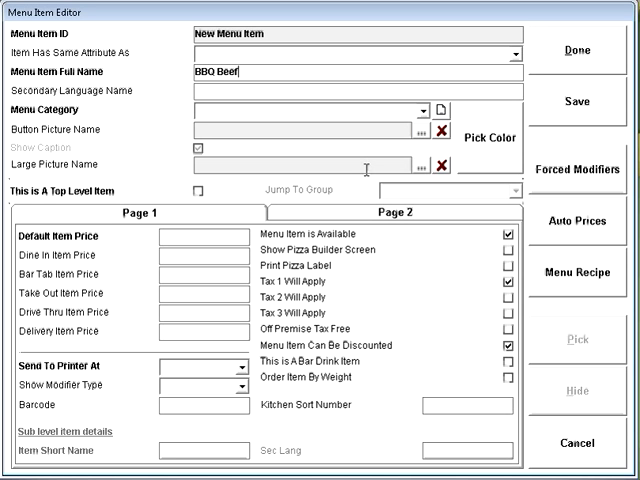
{"action": "left_click", "coordinate": [416, 110]}
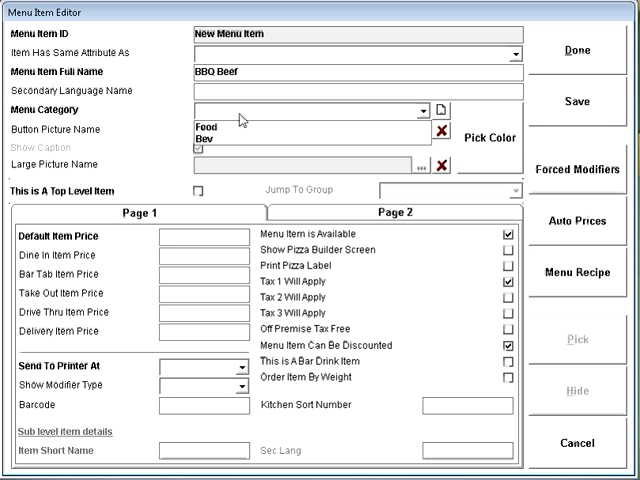
{"action": "left_click", "coordinate": [204, 124]}
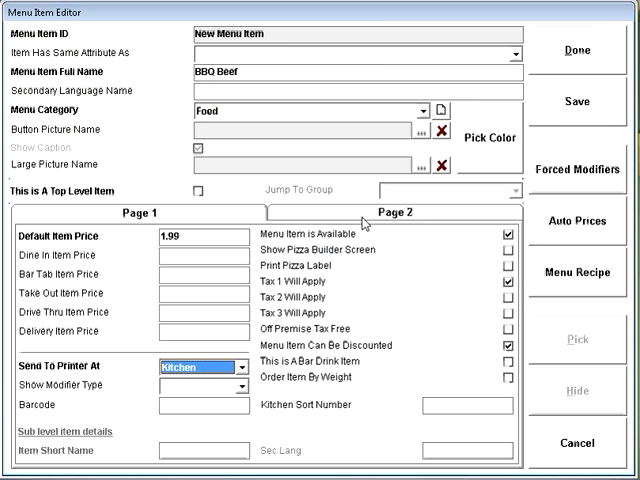
{"action": "left_click", "coordinate": [398, 210]}
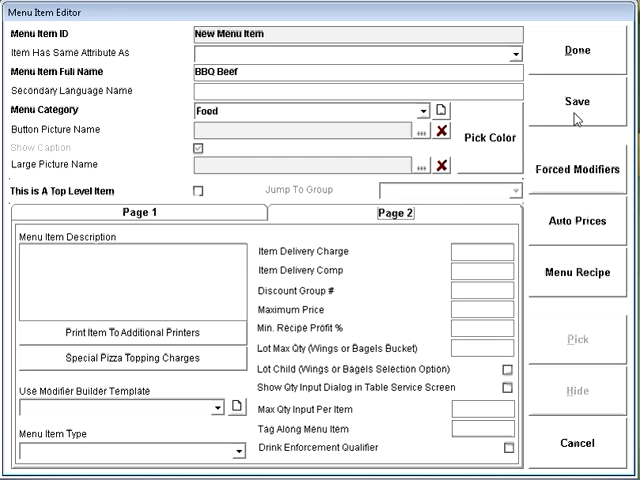
{"action": "mouse_move", "coordinate": [578, 108]}
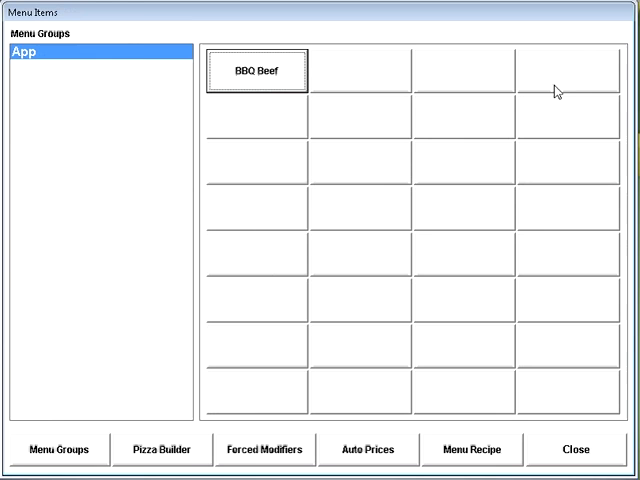
{"action": "mouse_move", "coordinate": [230, 232]}
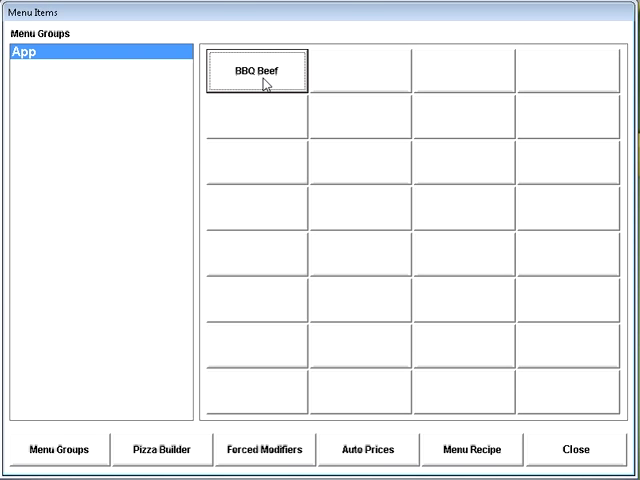
{"action": "left_click_drag", "start_coordinate": [264, 70], "coordinate": [360, 70]}
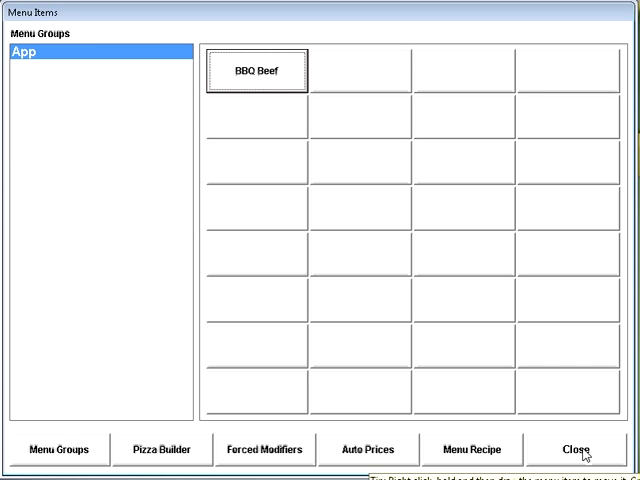
{"action": "left_click", "coordinate": [570, 448]}
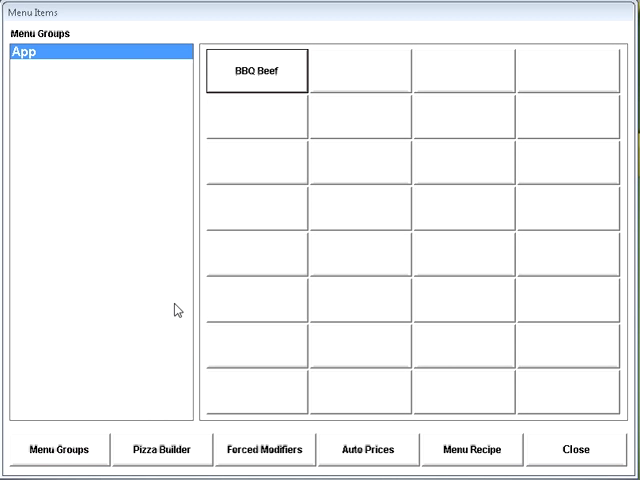
{"action": "mouse_move", "coordinate": [228, 152]}
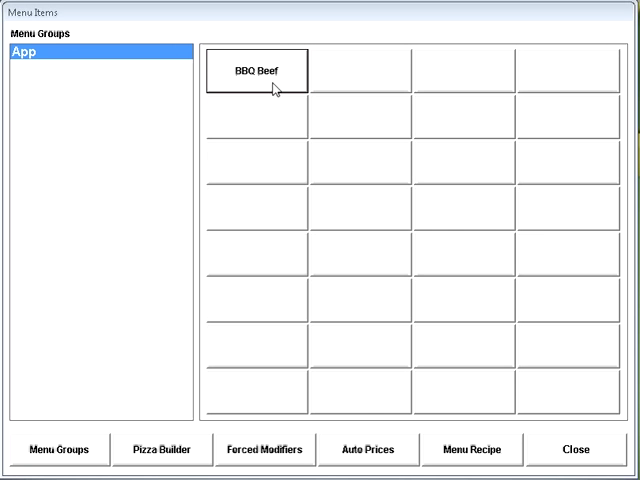
Reopen BBQ Beef and bring up its Forced Modifier Editor from Page 2
{"action": "double_click", "coordinate": [256, 70]}
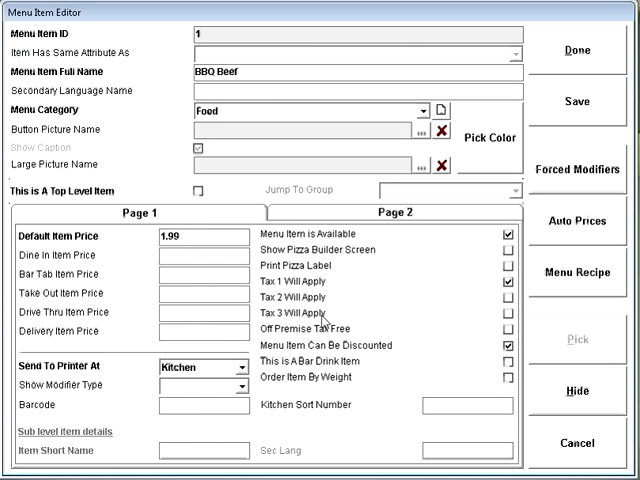
{"action": "mouse_move", "coordinate": [340, 320]}
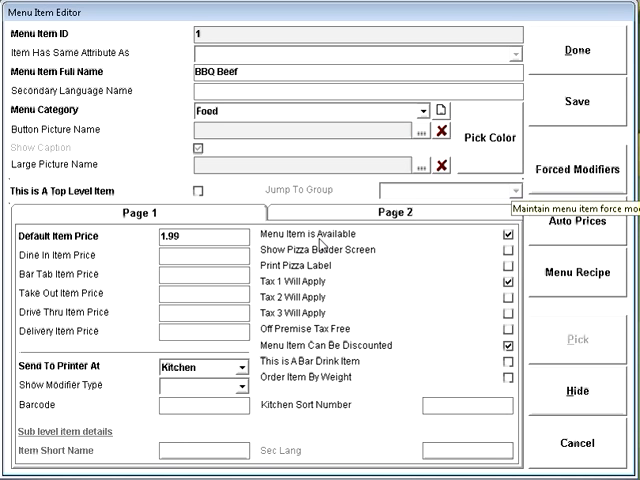
{"action": "left_click", "coordinate": [396, 210]}
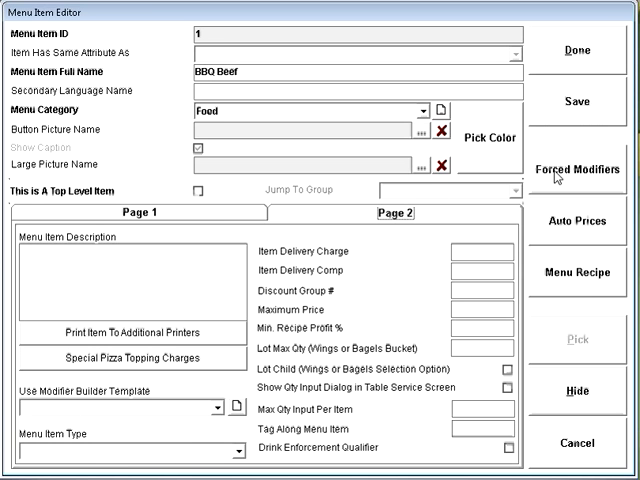
{"action": "left_click", "coordinate": [566, 162]}
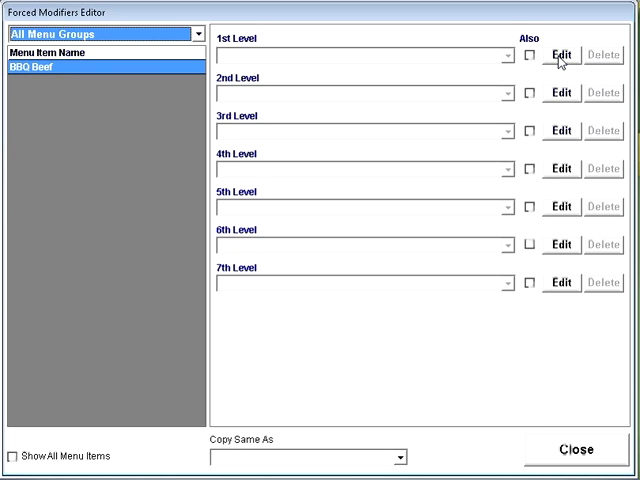
Add Medium, Medium Rare and Well done as choices on BBQ Beef's 1st Level
{"action": "left_click", "coordinate": [560, 54]}
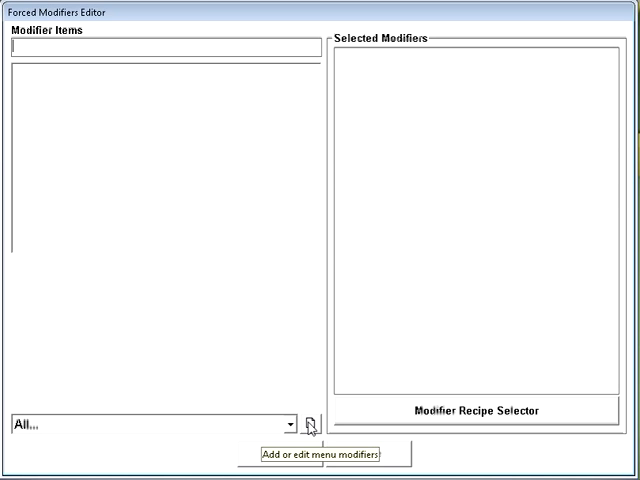
{"action": "left_click", "coordinate": [314, 424]}
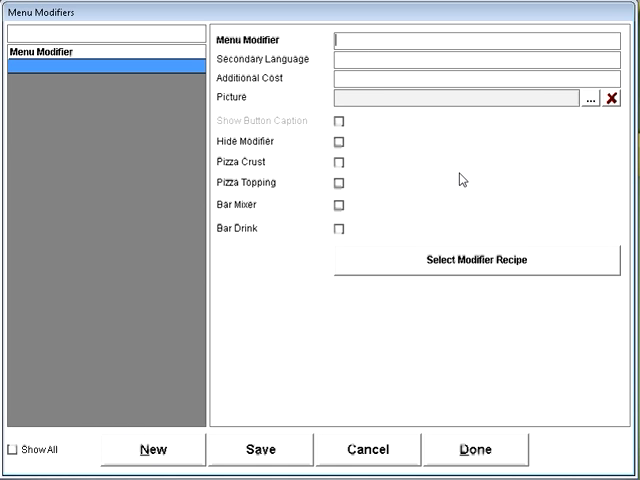
{"action": "type", "text": "Medium"}
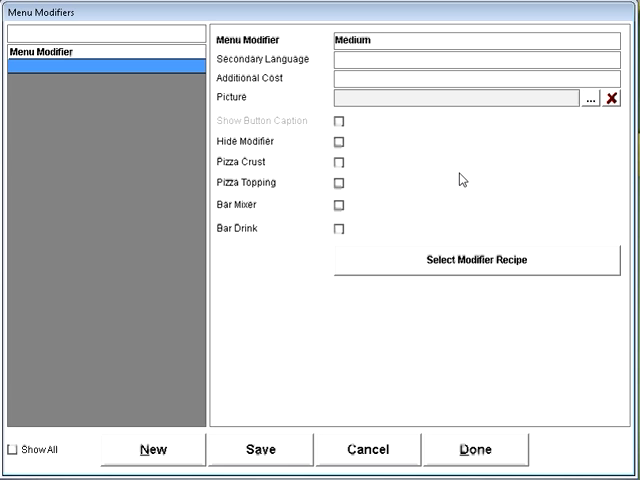
{"action": "left_click", "coordinate": [152, 448]}
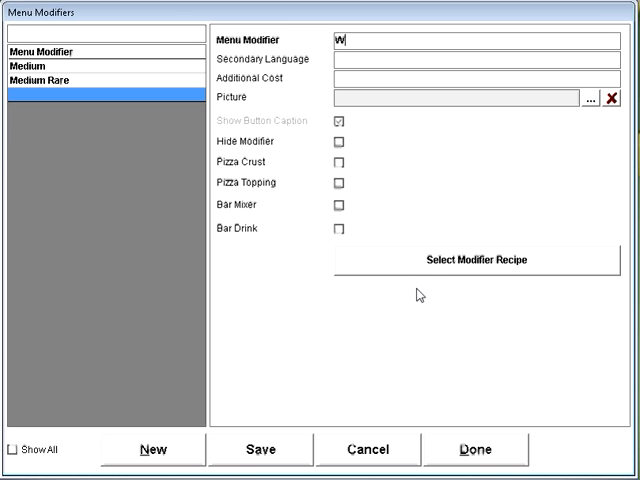
{"action": "type", "text": "ell done"}
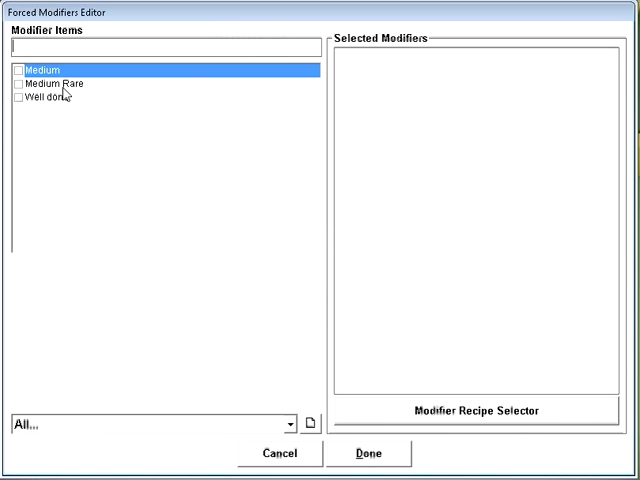
{"action": "left_click", "coordinate": [16, 84]}
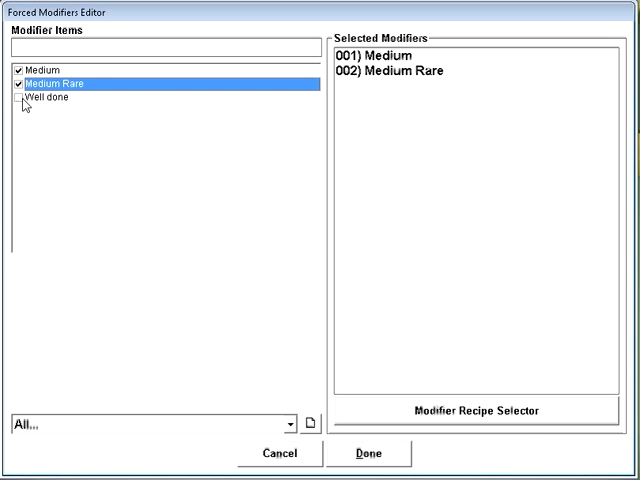
{"action": "left_click", "coordinate": [18, 100]}
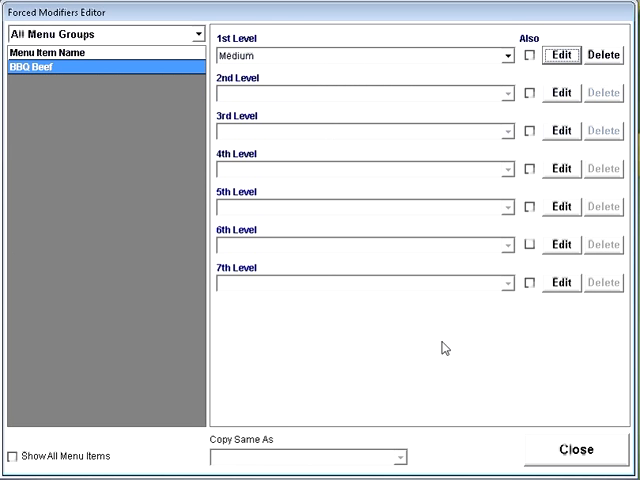
Leave the Forced Modifier Editor with Medium kept on the first level
{"action": "left_click", "coordinate": [504, 54]}
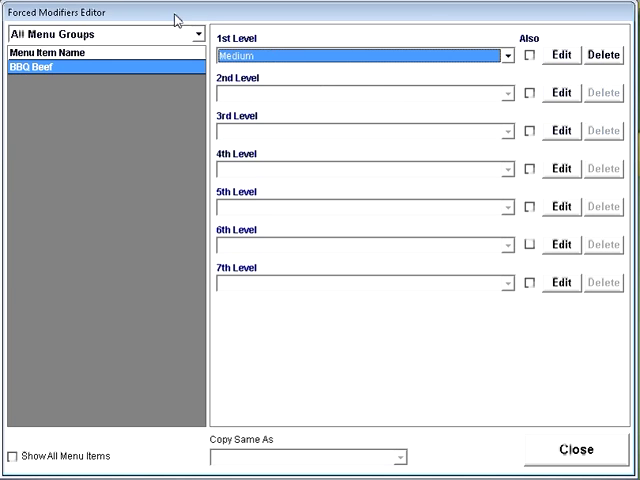
{"action": "mouse_move", "coordinate": [412, 100]}
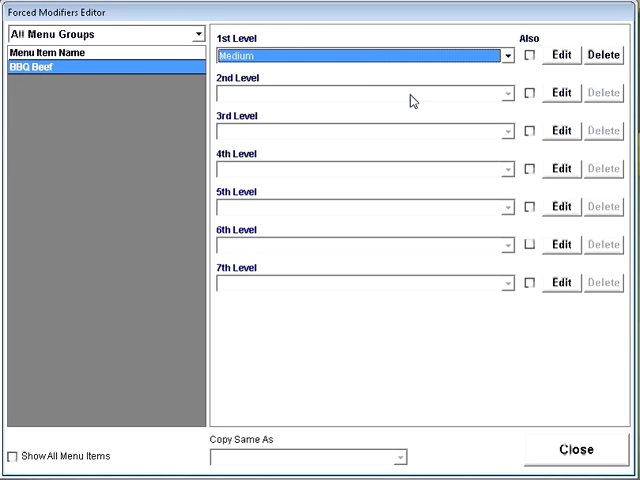
{"action": "mouse_move", "coordinate": [490, 292]}
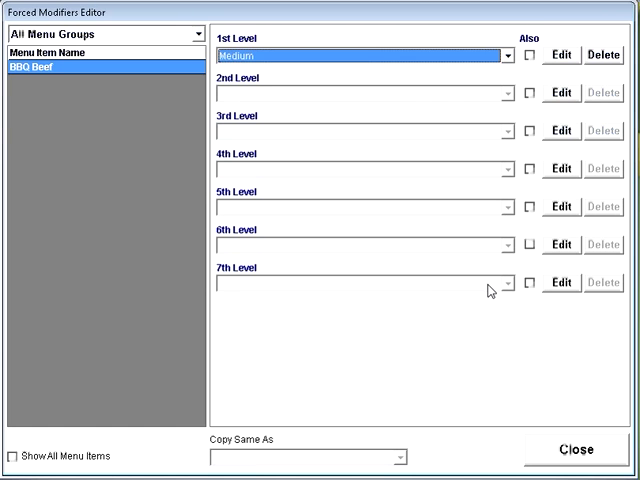
{"action": "mouse_move", "coordinate": [186, 272]}
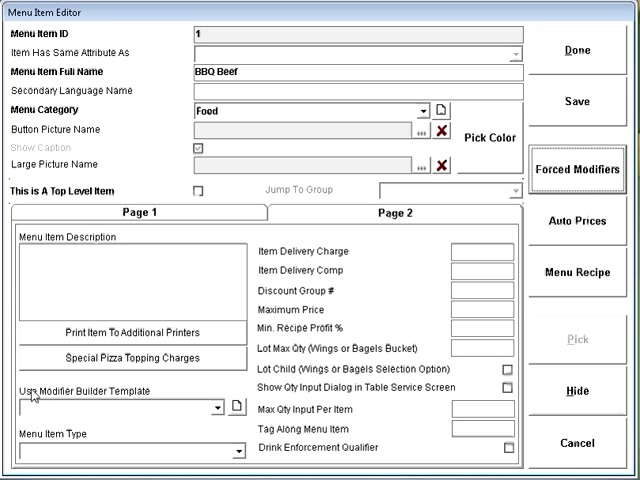
{"action": "mouse_move", "coordinate": [156, 396]}
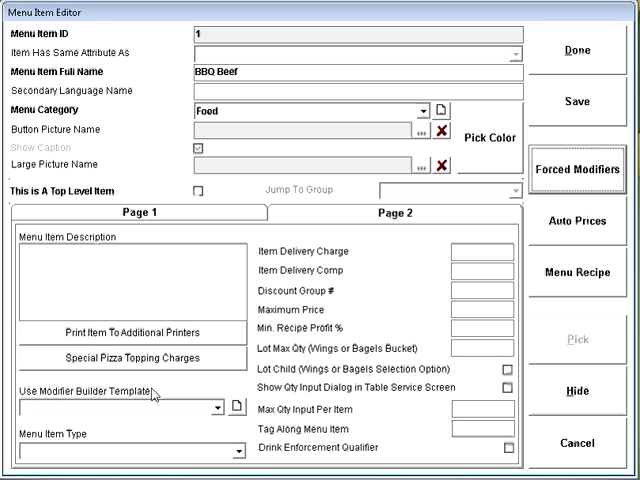
{"action": "mouse_move", "coordinate": [236, 418]}
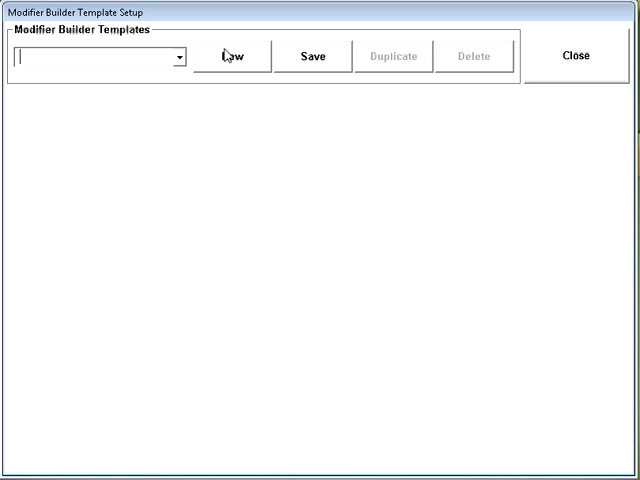
{"action": "mouse_move", "coordinate": [116, 236]}
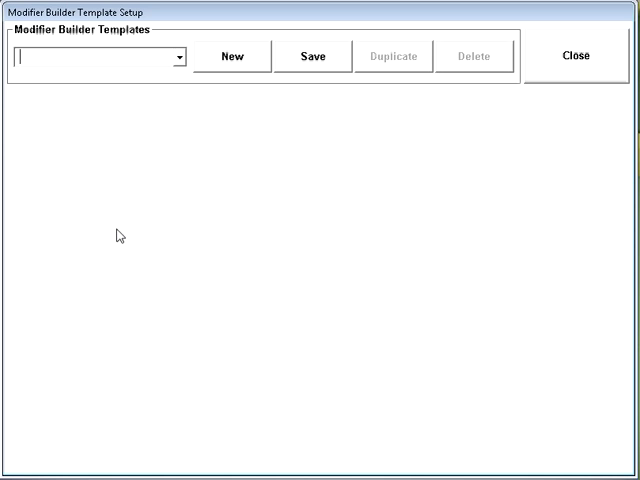
Save a new modifier builder template named Test
{"action": "type", "text": "Test"}
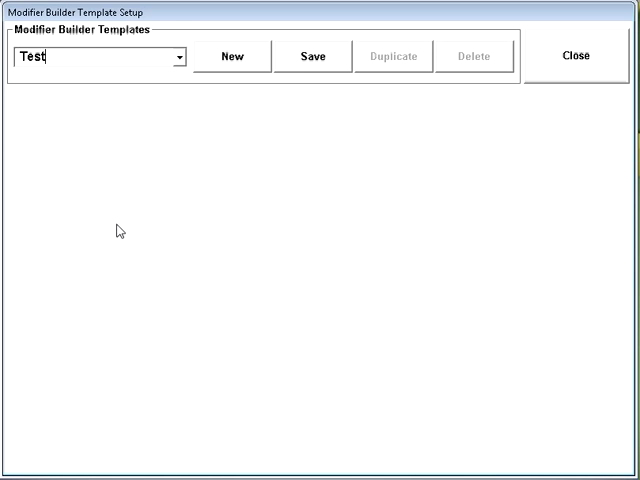
{"action": "left_click", "coordinate": [312, 56]}
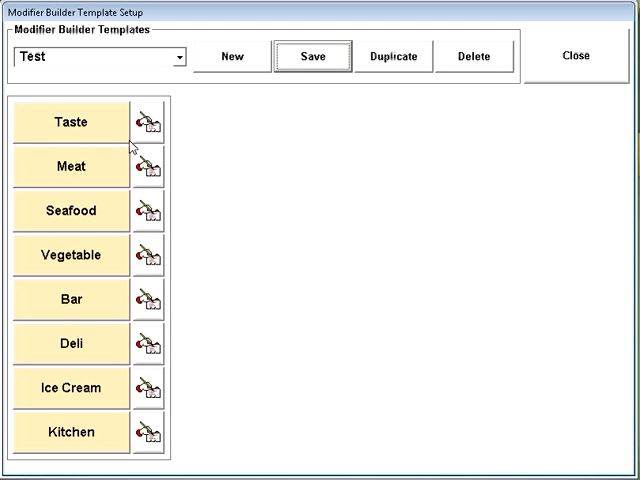
{"action": "mouse_move", "coordinate": [164, 132]}
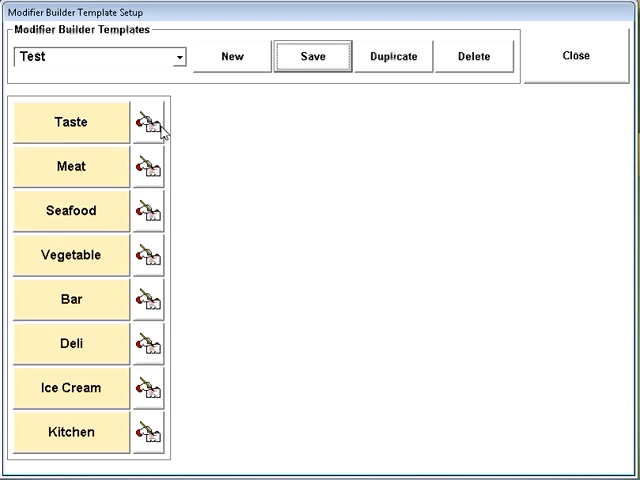
Change the Taste modifier type's name to Beef in the Test template
{"action": "left_click", "coordinate": [148, 122]}
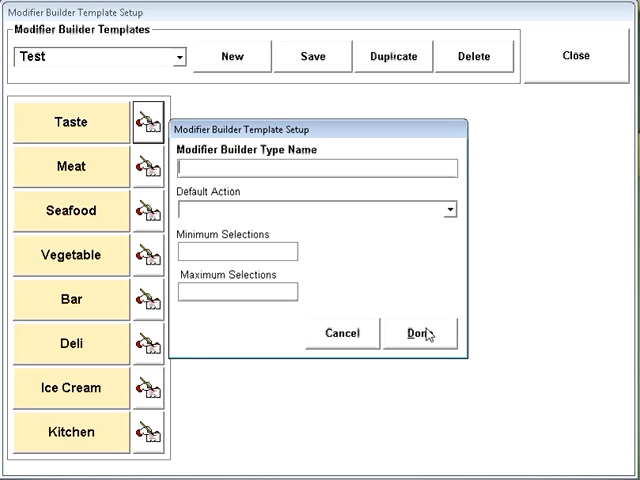
{"action": "type", "text": "Bee"}
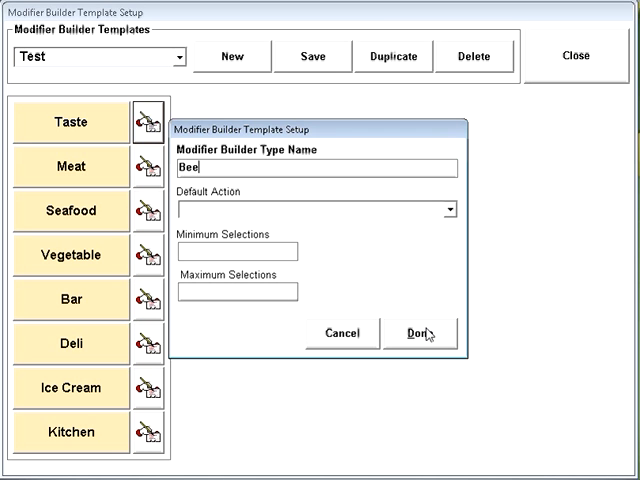
{"action": "type", "text": "f"}
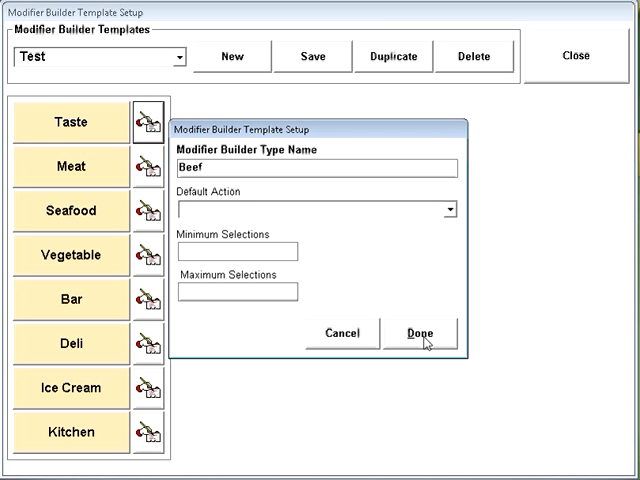
{"action": "left_click", "coordinate": [428, 332]}
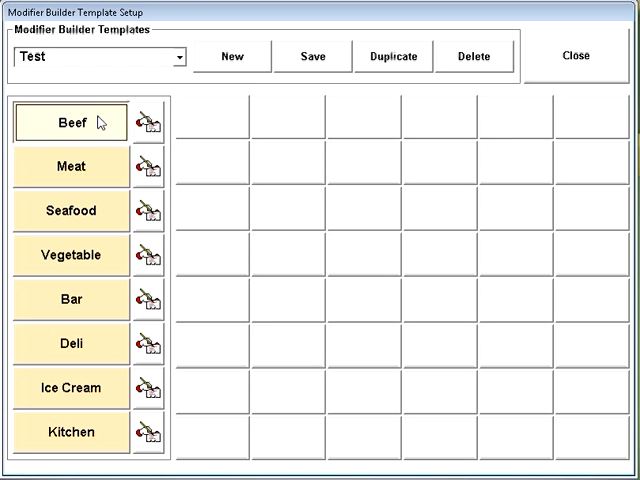
{"action": "mouse_move", "coordinate": [238, 130]}
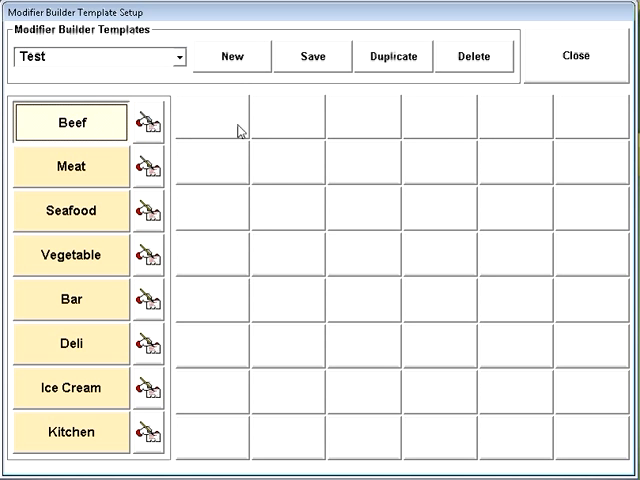
{"action": "mouse_move", "coordinate": [190, 200]}
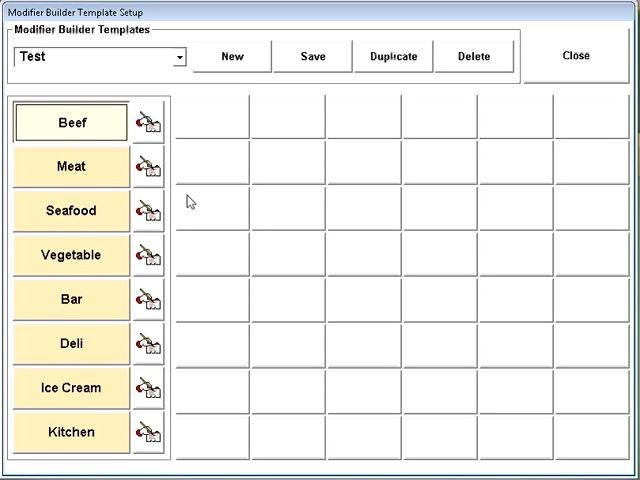
{"action": "mouse_move", "coordinate": [208, 126]}
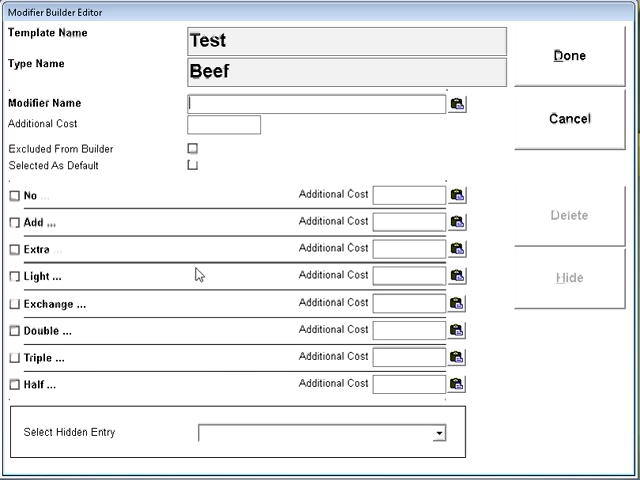
{"action": "mouse_move", "coordinate": [280, 256]}
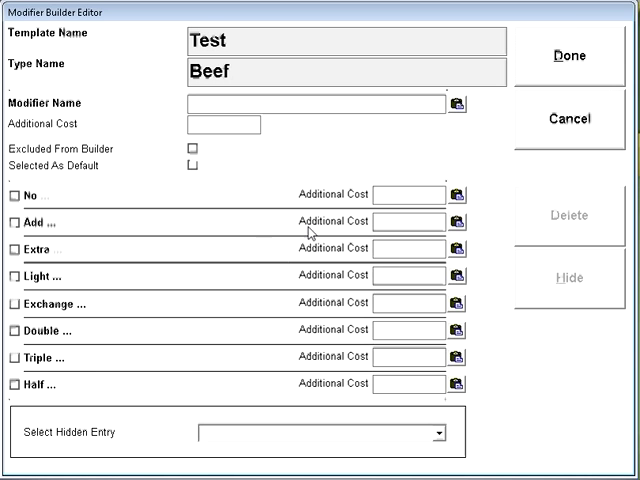
{"action": "mouse_move", "coordinate": [568, 56]}
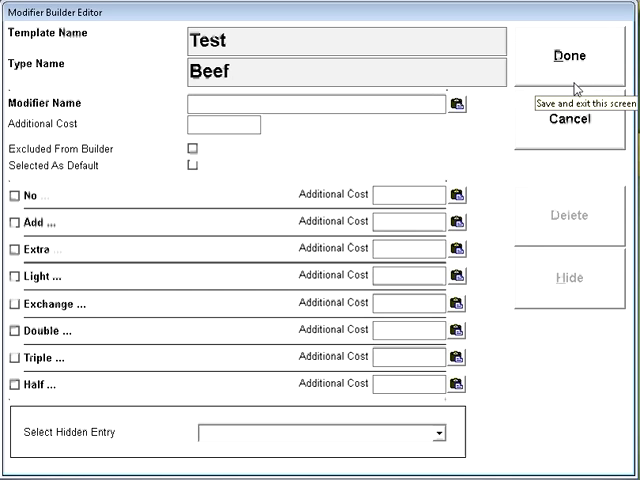
{"action": "left_click", "coordinate": [568, 56]}
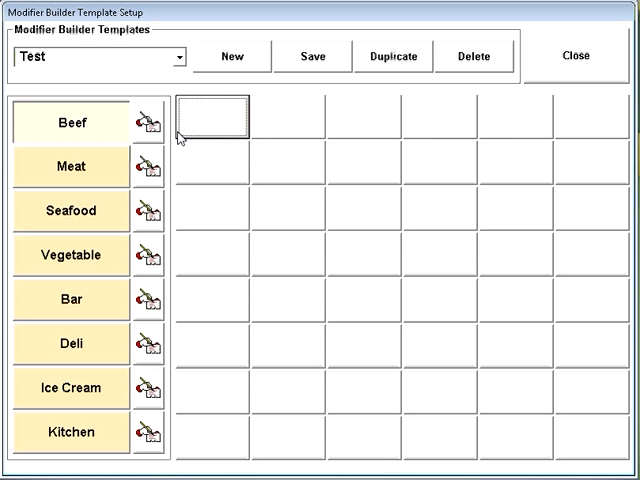
{"action": "mouse_move", "coordinate": [228, 252]}
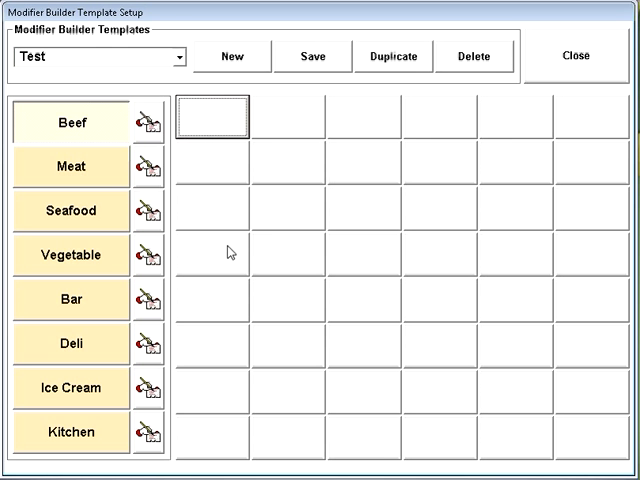
{"action": "mouse_move", "coordinate": [328, 112]}
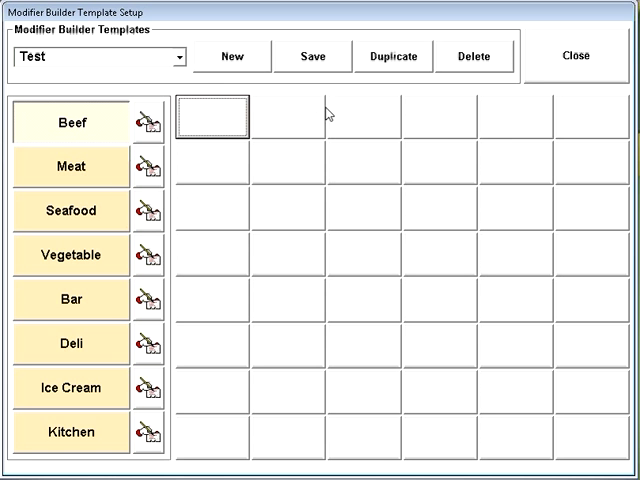
{"action": "mouse_move", "coordinate": [216, 156]}
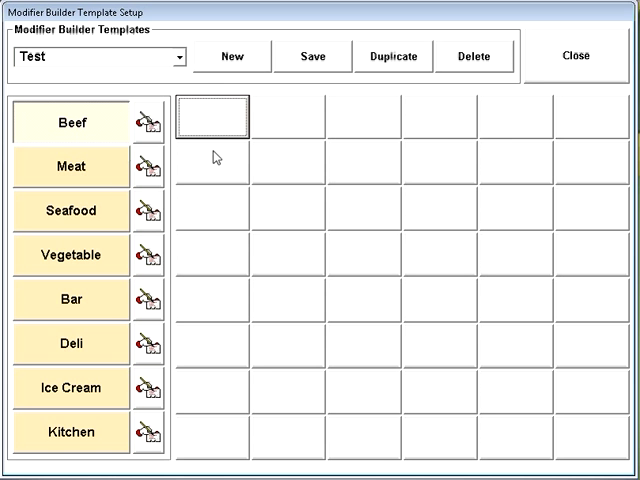
{"action": "mouse_move", "coordinate": [156, 254]}
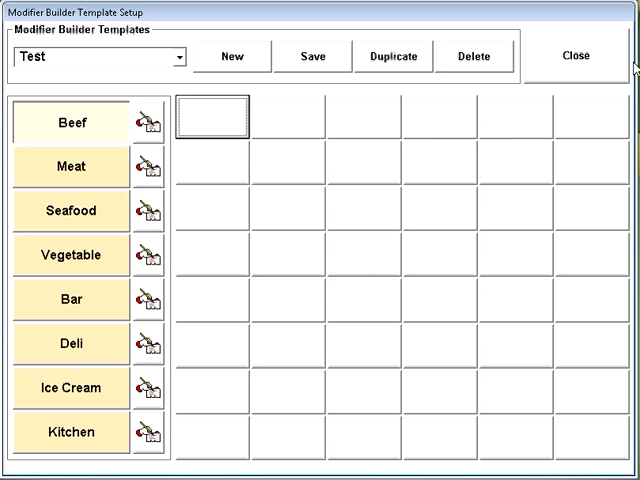
{"action": "mouse_move", "coordinate": [584, 56]}
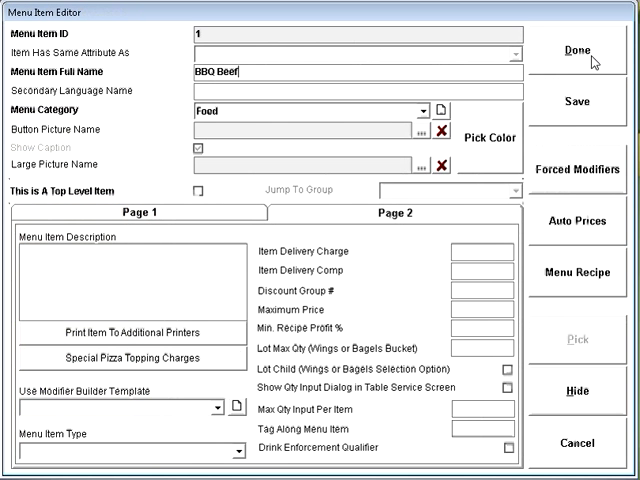
{"action": "mouse_move", "coordinate": [24, 406]}
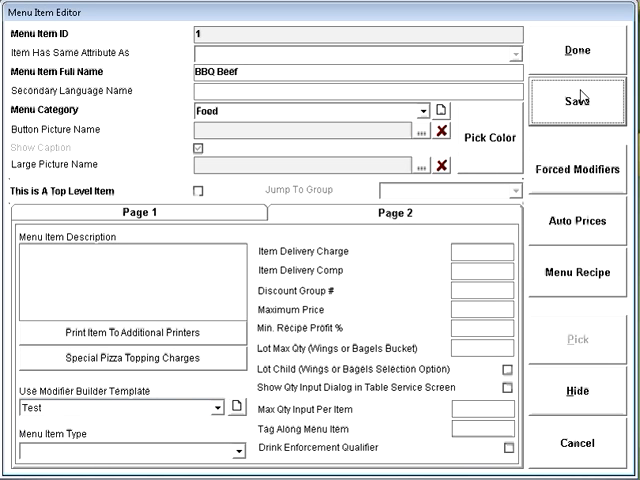
Save BBQ Beef with Test as its modifier builder template
{"action": "left_click", "coordinate": [568, 52]}
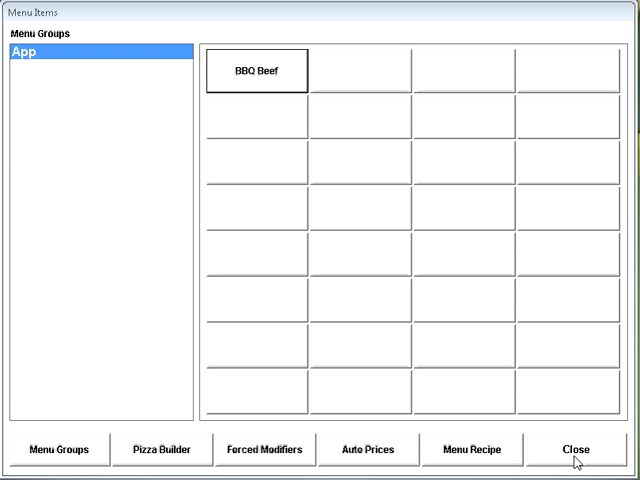
Close Menu Items and return to the Back Office main screen
{"action": "left_click", "coordinate": [576, 448]}
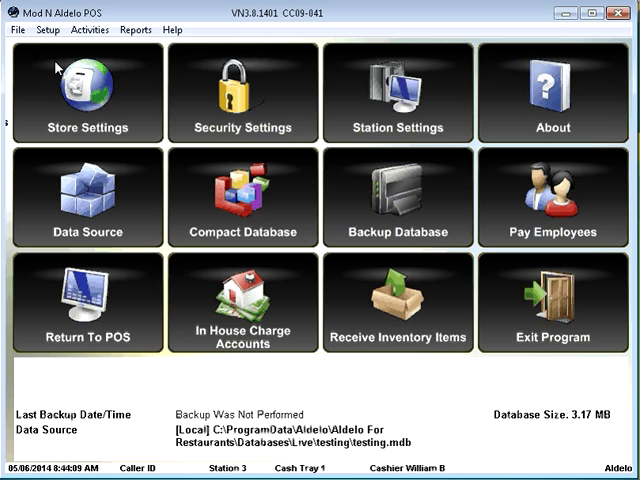
{"action": "left_click", "coordinate": [48, 30]}
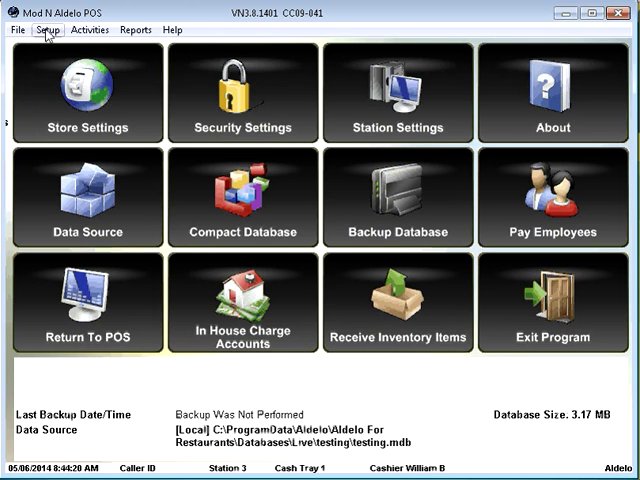
Show the Setup menu with its store, station and Menu Setup entries
{"action": "left_click", "coordinate": [48, 30]}
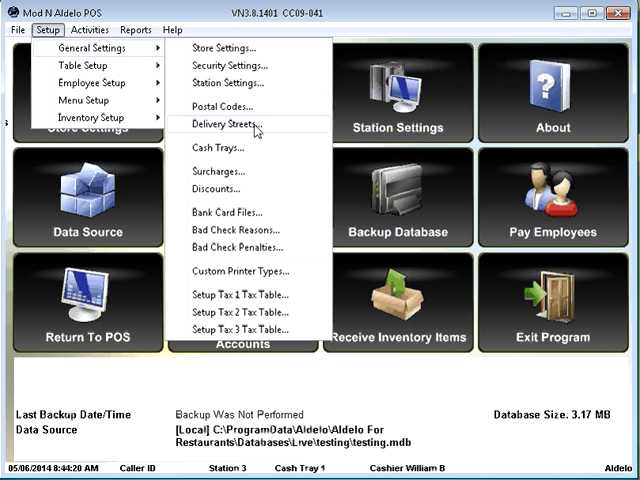
{"action": "mouse_move", "coordinate": [248, 148]}
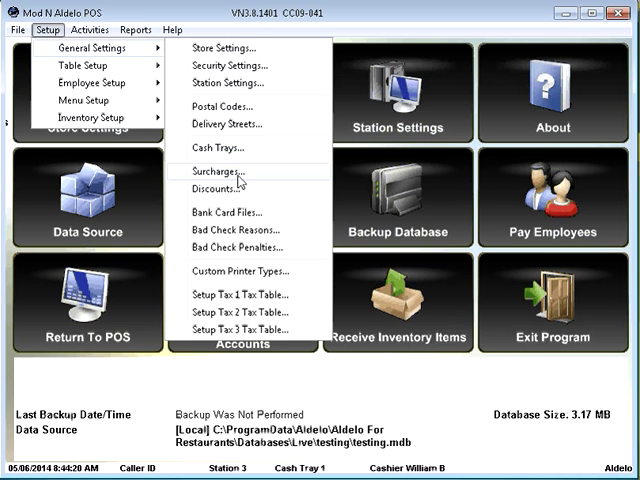
{"action": "mouse_move", "coordinate": [218, 188]}
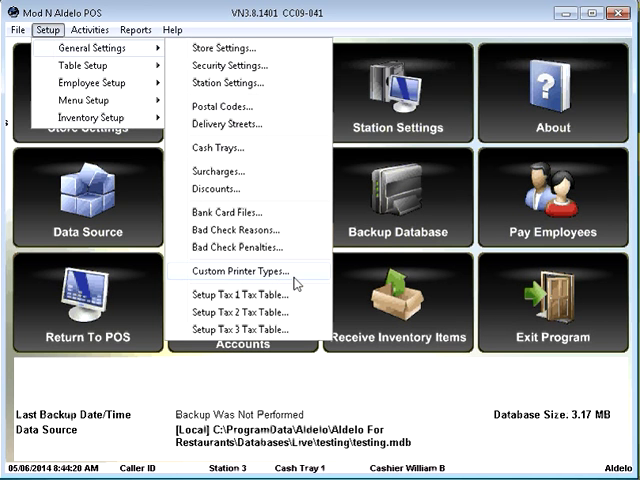
{"action": "mouse_move", "coordinate": [244, 292]}
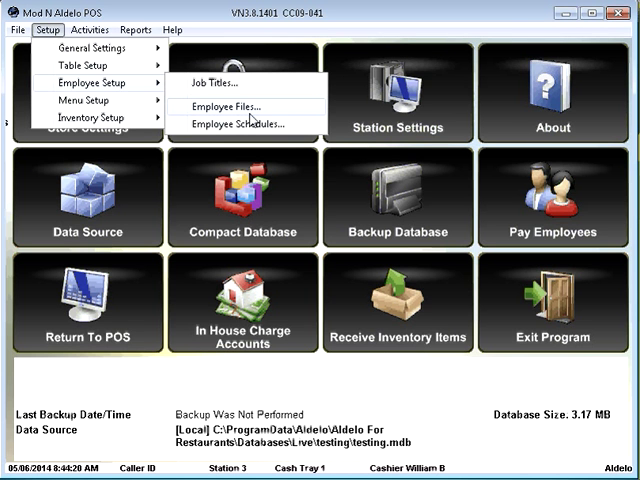
{"action": "mouse_move", "coordinate": [76, 100]}
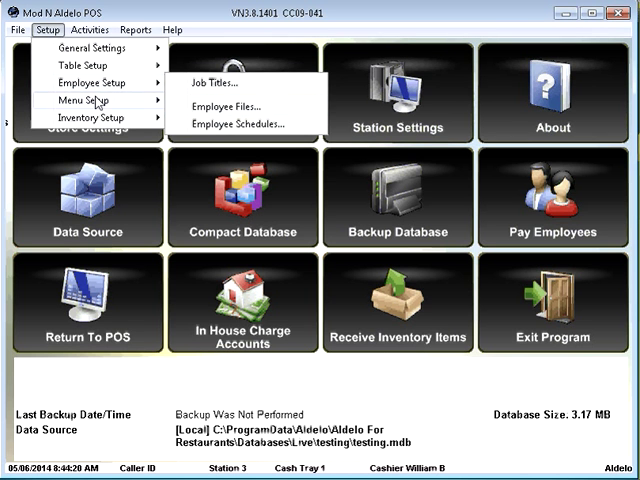
{"action": "mouse_move", "coordinate": [80, 100]}
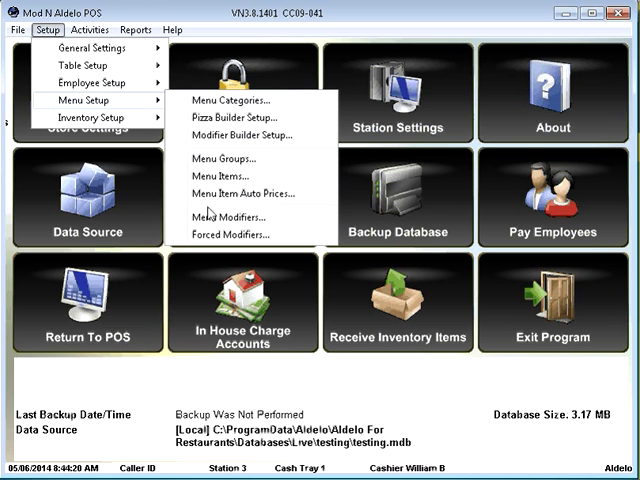